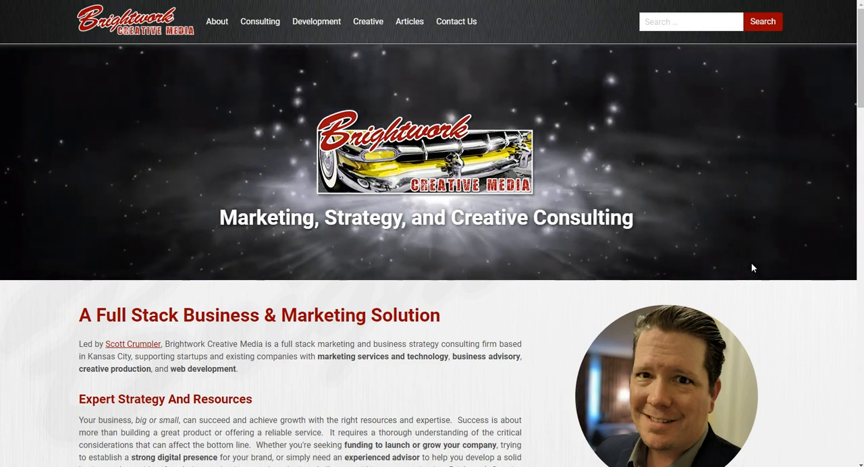
mouse_move(740, 302)
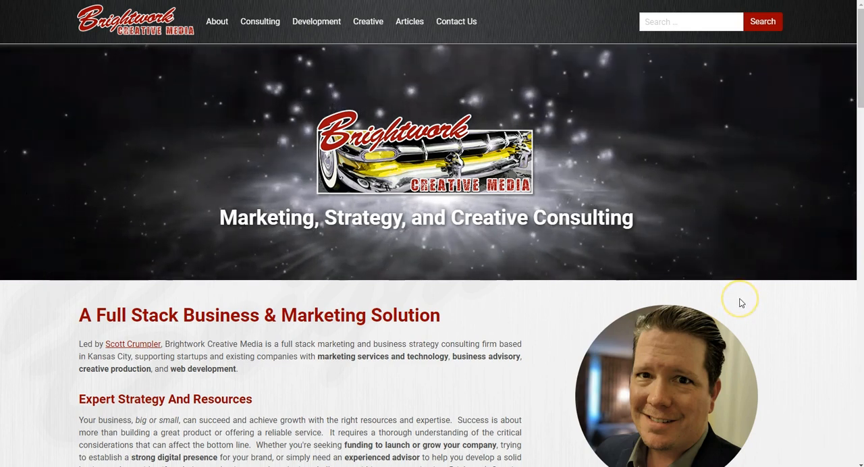
Scroll through the Bolt Extension Marketplace listing to locate the RSS & JSON Feed extension.
scroll("down", 3)
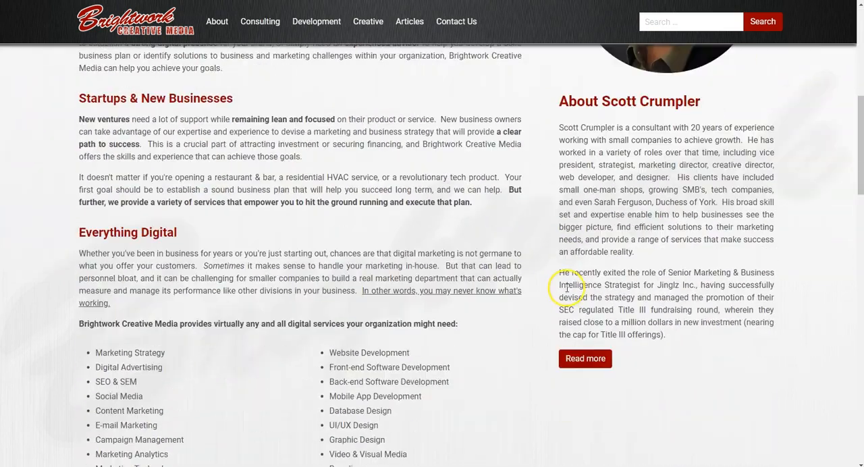
scroll("down", 3)
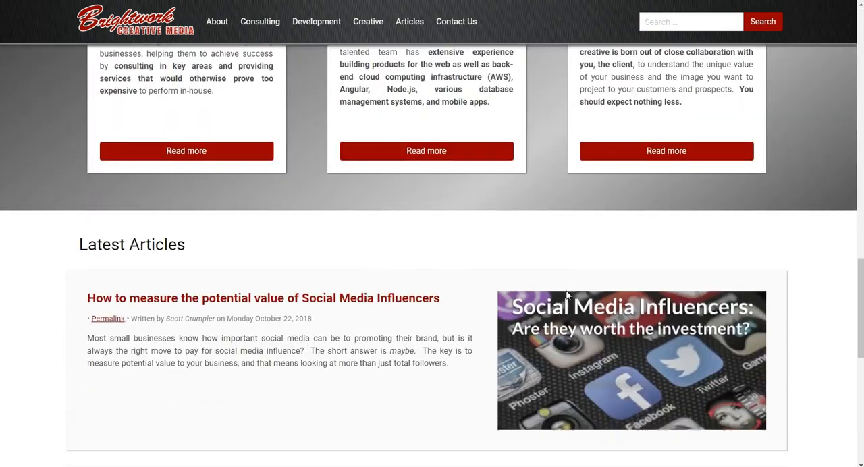
scroll("down", 3)
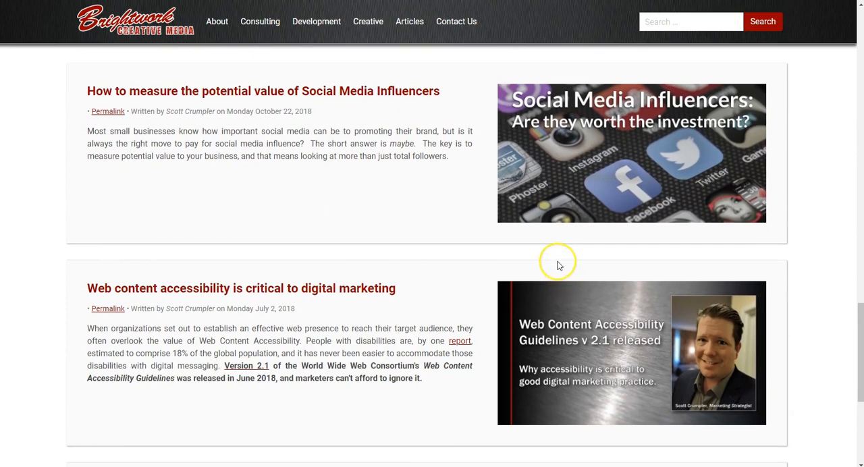
mouse_move(559, 264)
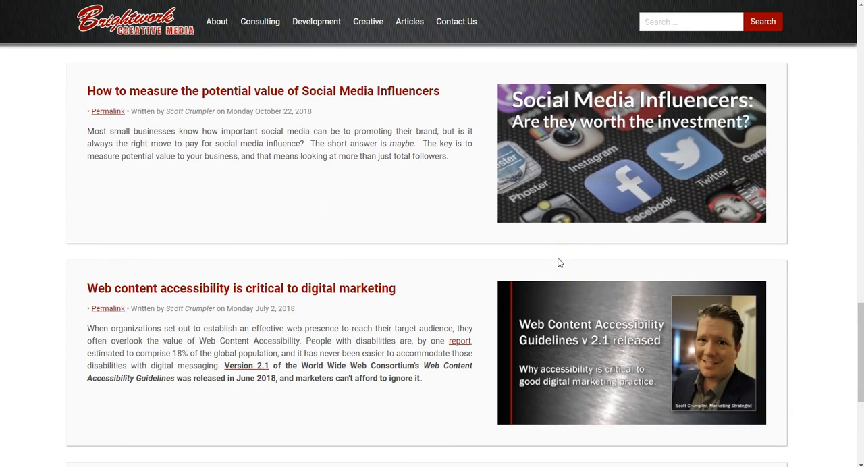
scroll("down", 3)
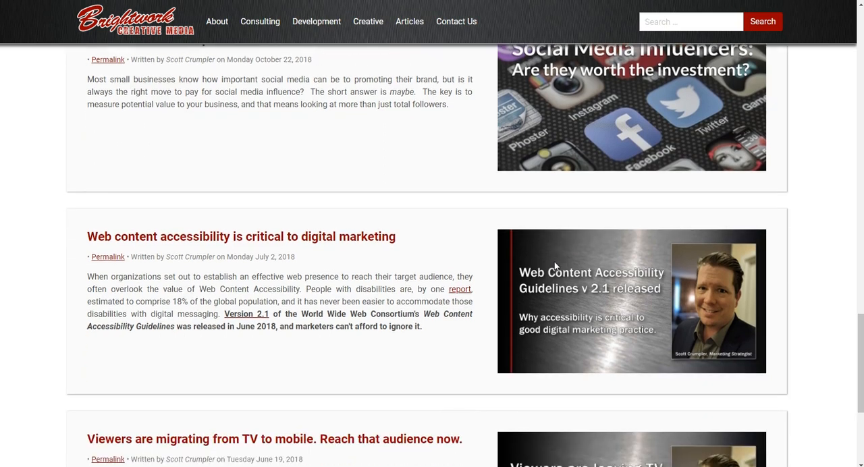
scroll("down", 3)
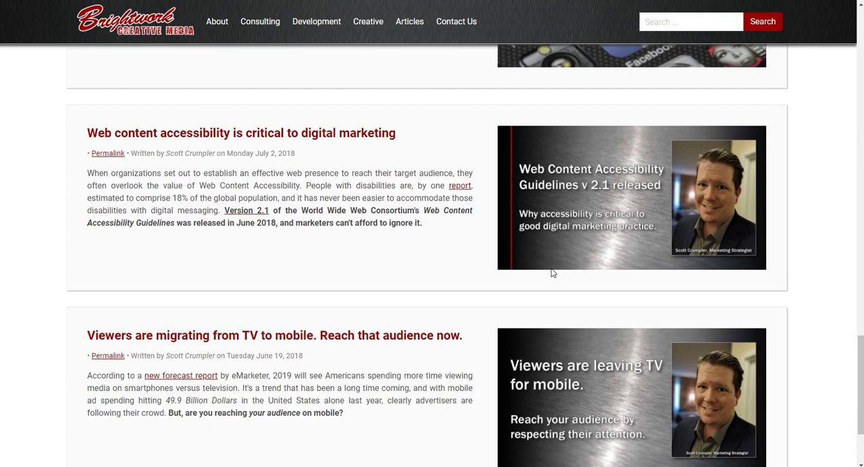
scroll("down", 3)
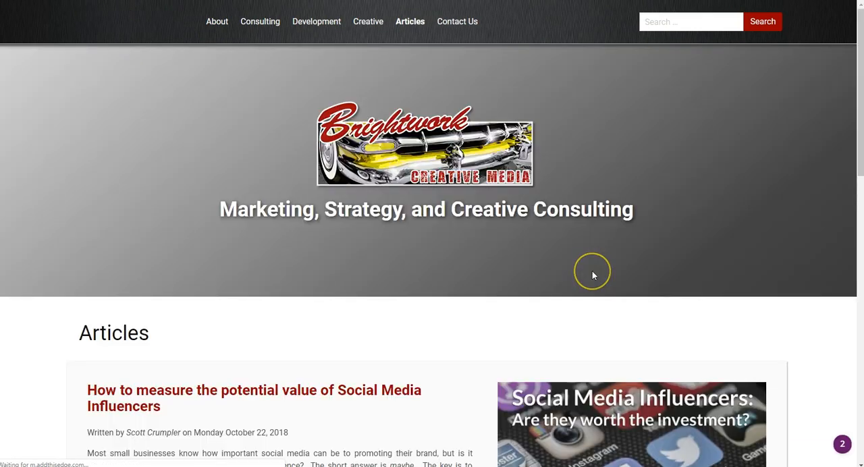
scroll("down", 3)
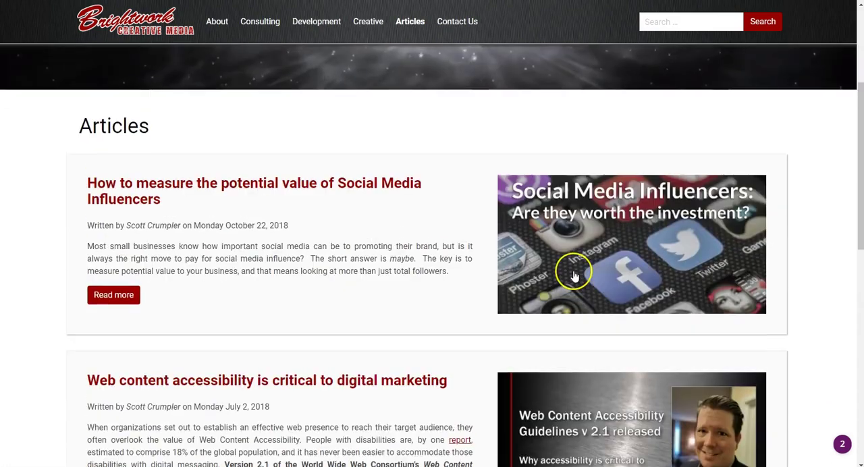
mouse_move(534, 243)
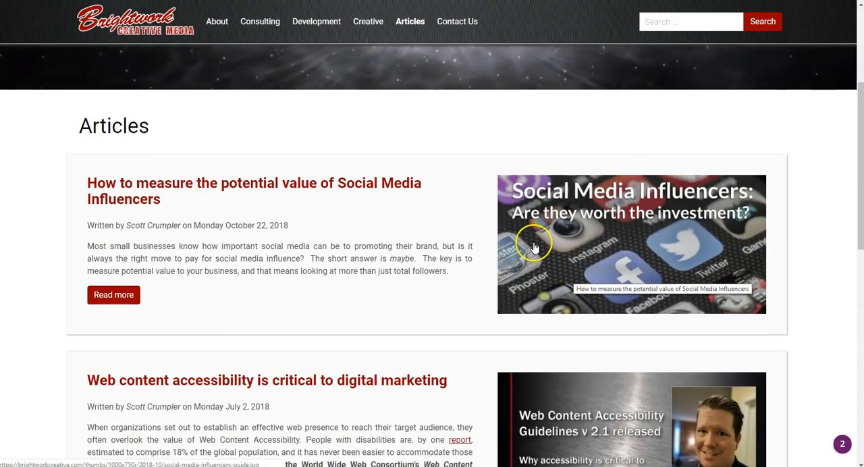
scroll("down", 3)
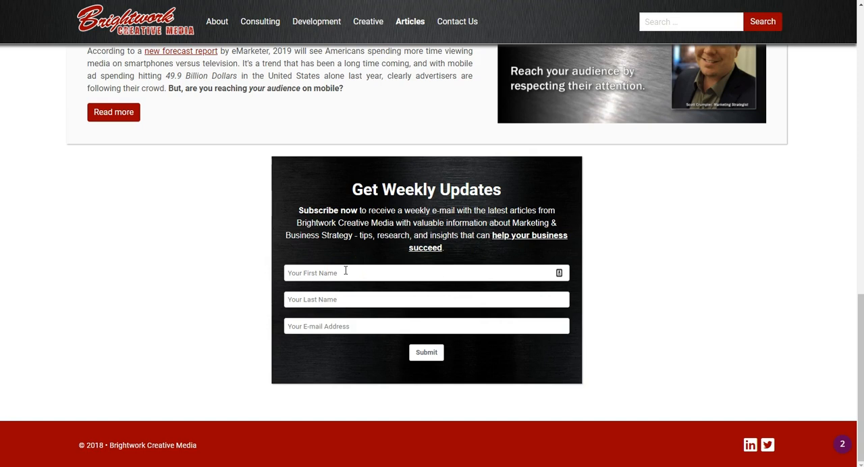
mouse_move(351, 273)
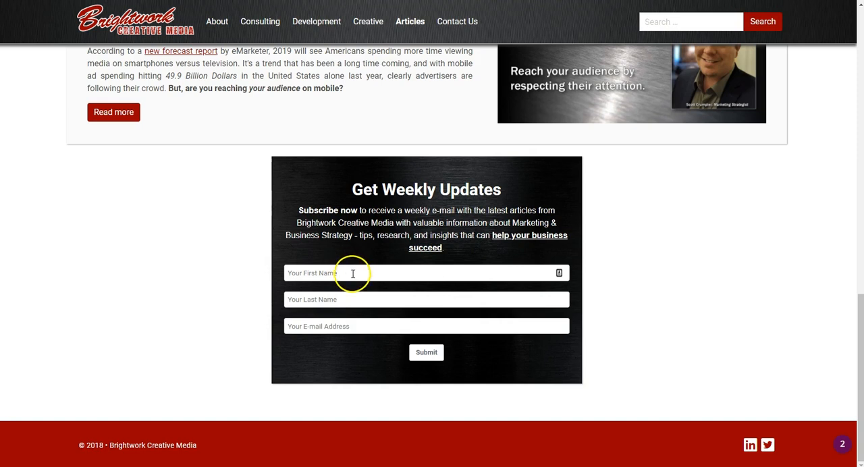
mouse_move(352, 281)
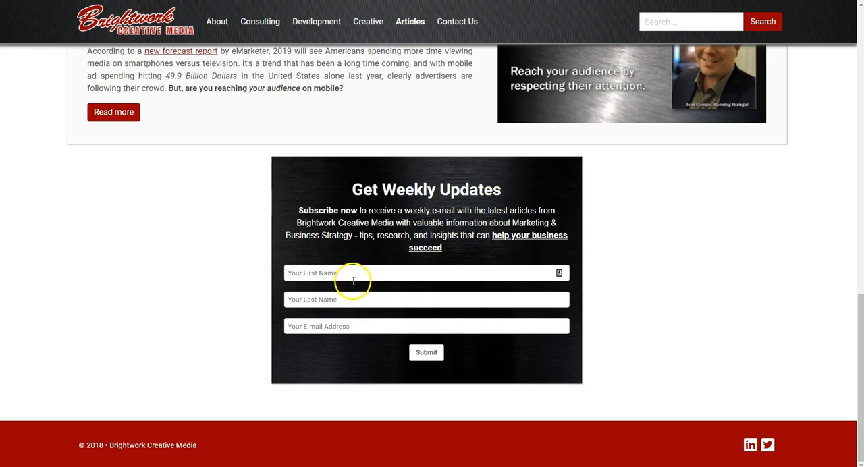
mouse_move(443, 299)
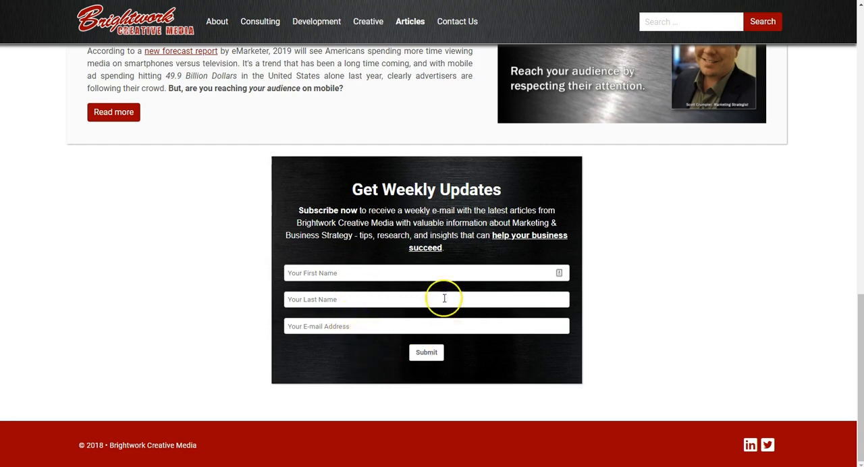
scroll("up", 3)
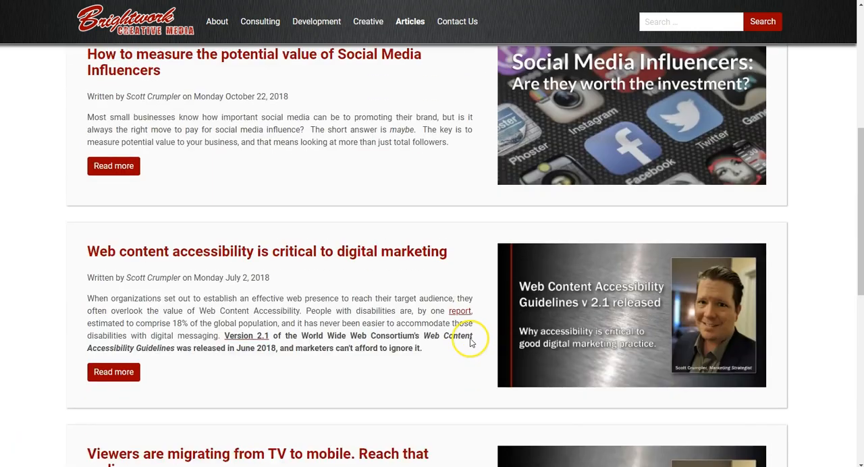
scroll("up", 3)
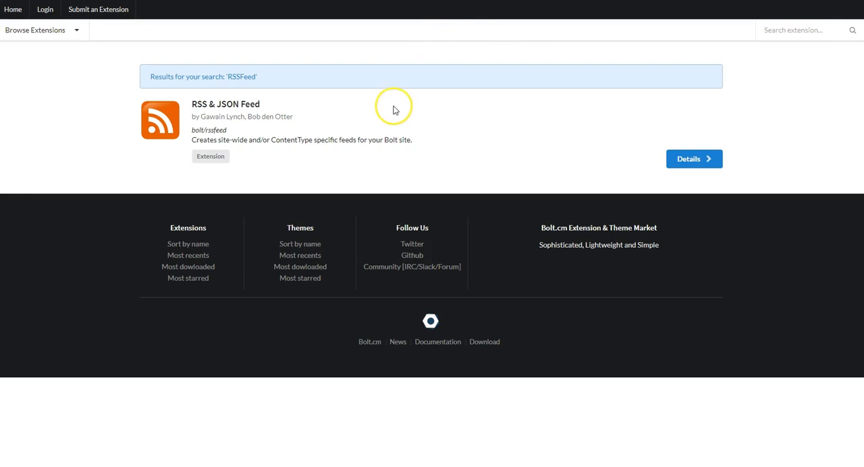
mouse_move(370, 117)
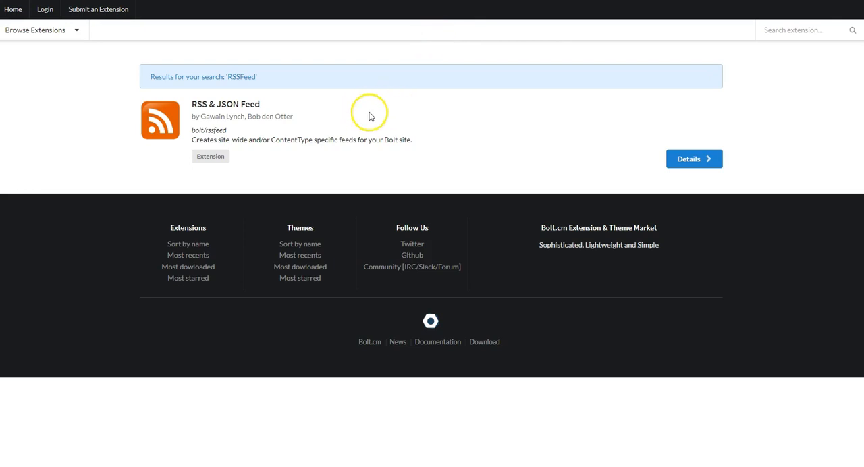
mouse_move(405, 104)
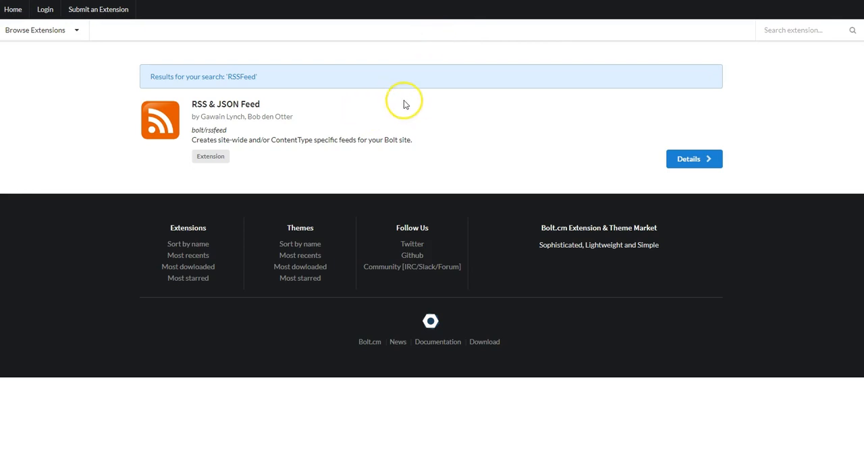
mouse_move(346, 133)
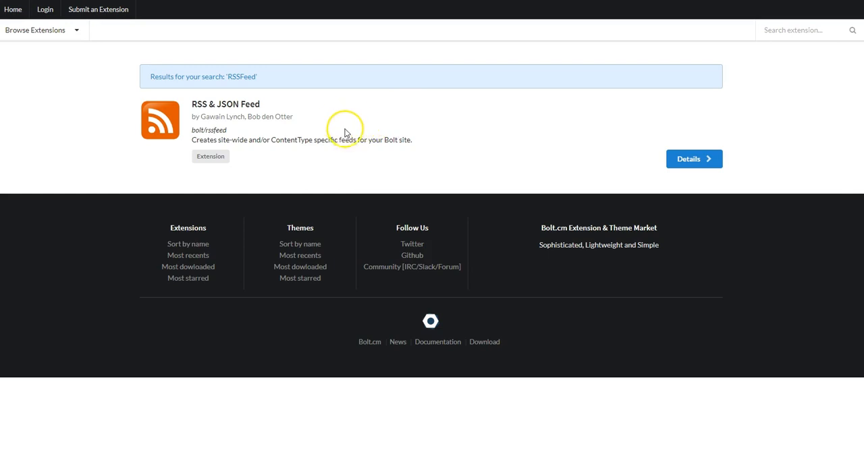
mouse_move(369, 103)
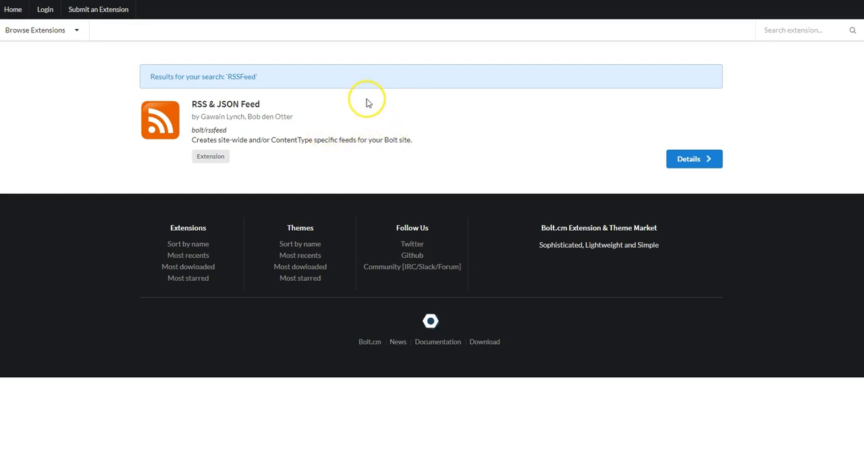
mouse_move(380, 114)
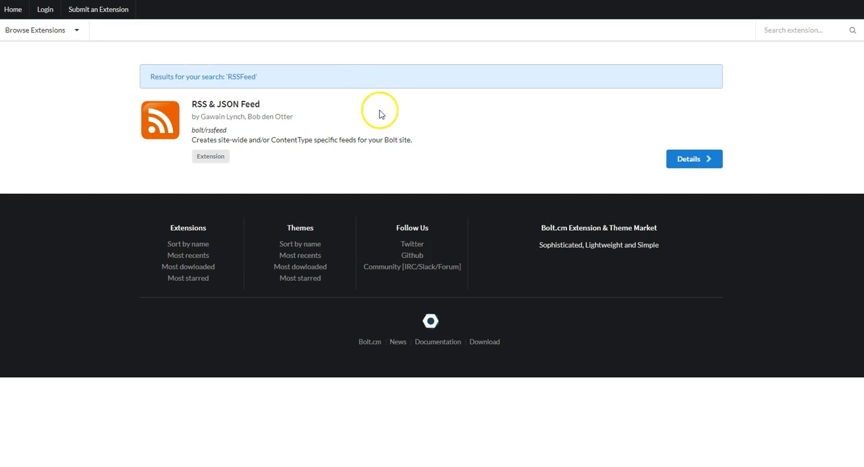
Browse the extension categories and copy the RSS & JSON Feed package name to the clipboard.
left_click(35, 29)
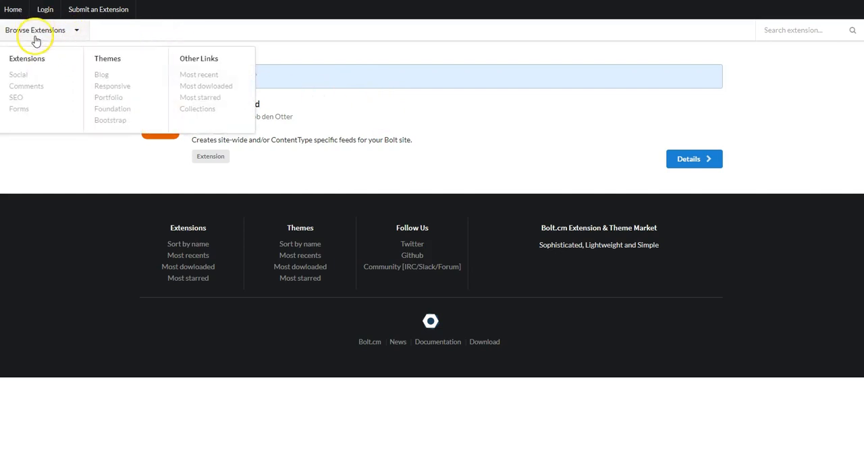
mouse_move(400, 34)
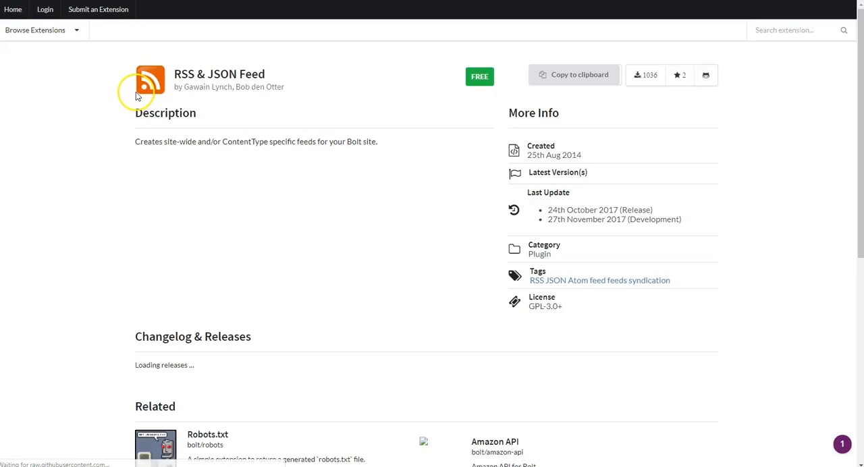
mouse_move(575, 74)
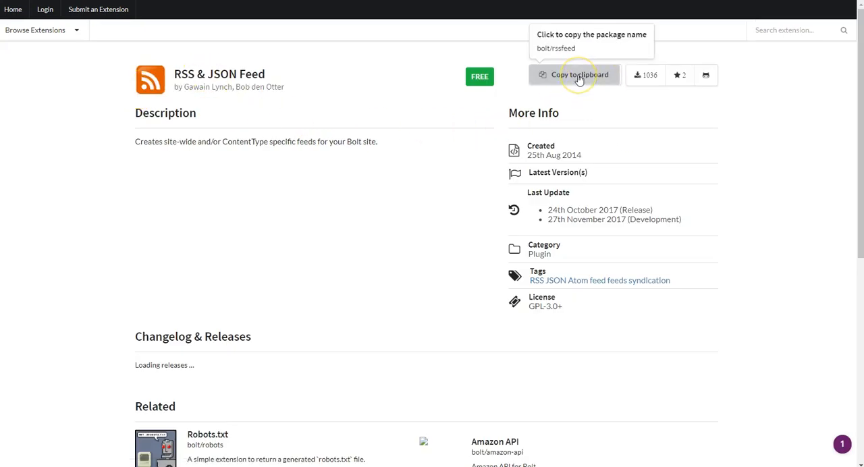
left_click(575, 75)
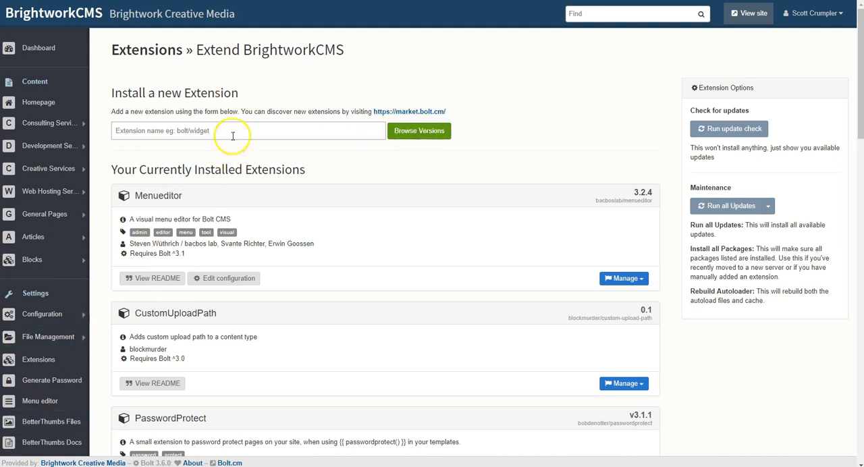
Locate the RssFeed extension card and view its README on feeds and routing.
scroll("down", 3)
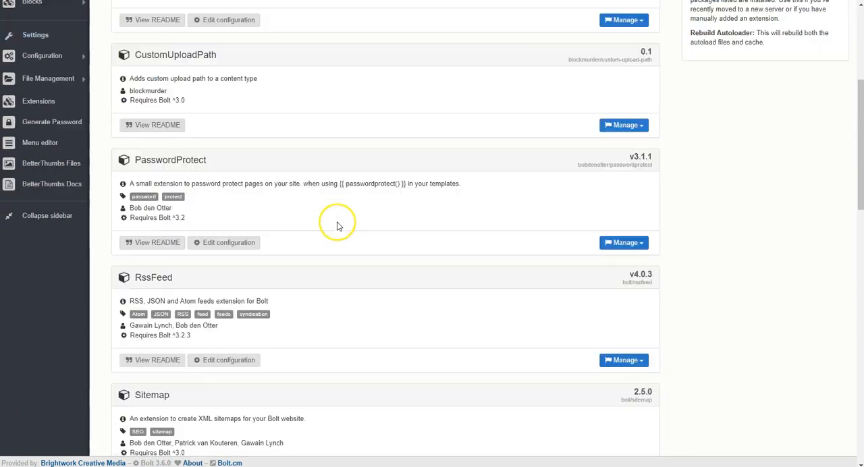
scroll("down", 3)
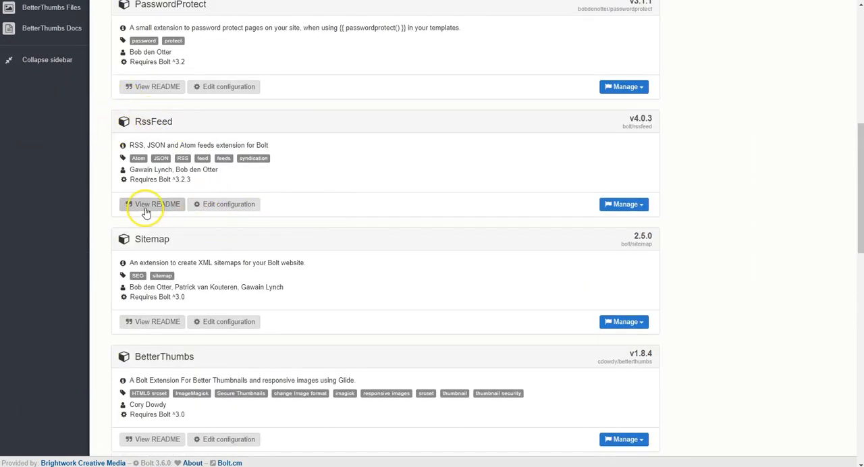
left_click(151, 203)
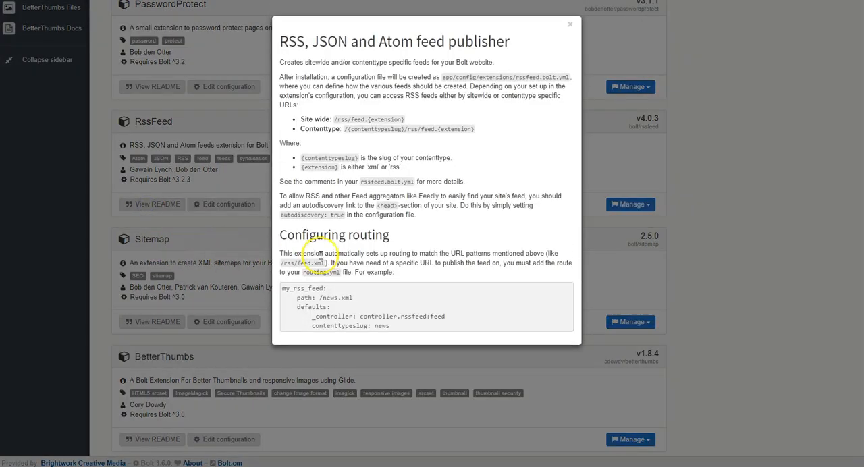
mouse_move(435, 214)
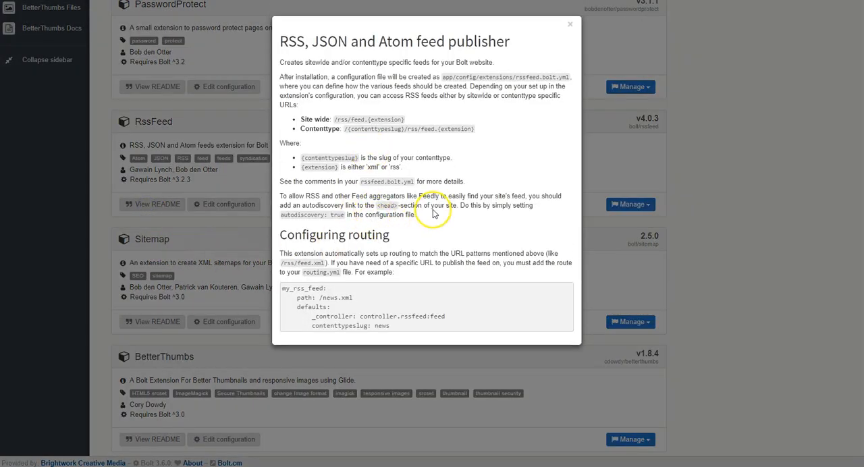
mouse_move(446, 290)
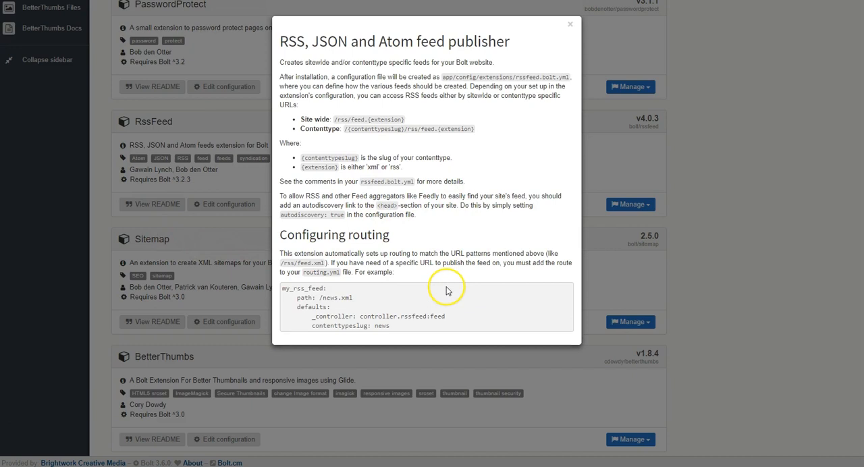
mouse_move(451, 293)
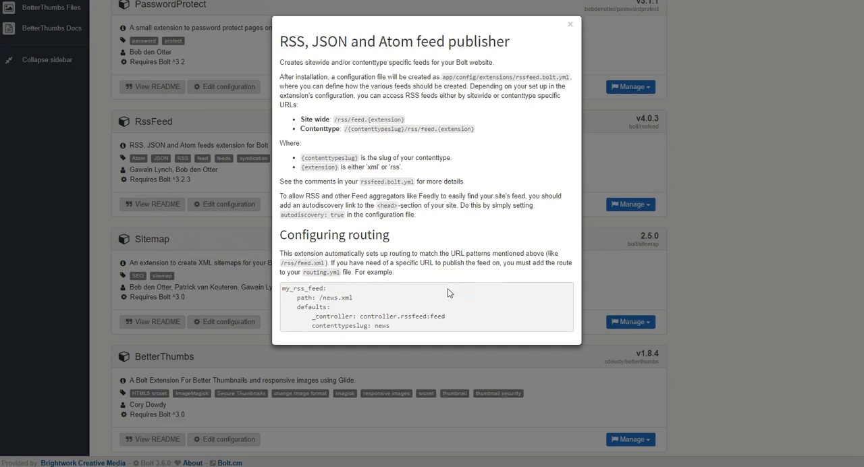
mouse_move(461, 238)
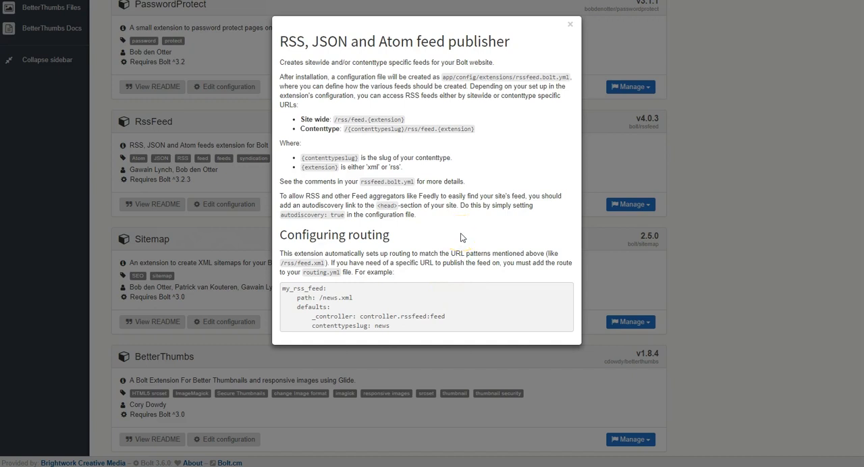
mouse_move(473, 170)
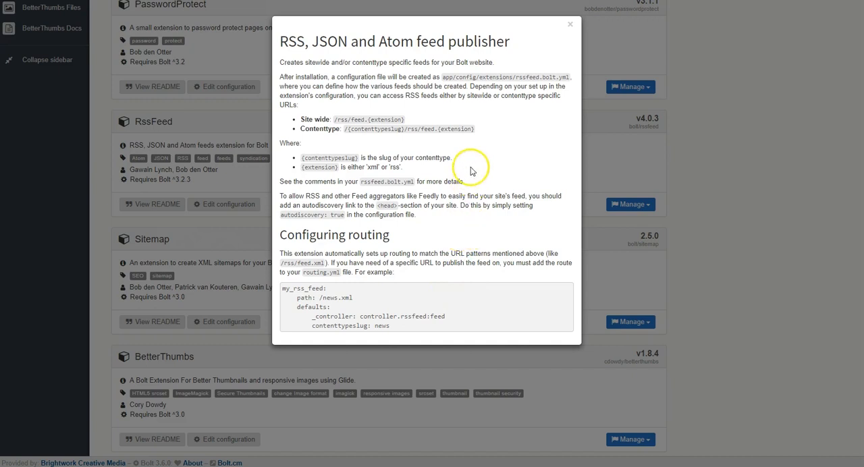
Close the RssFeed README and scroll the Extensions page back to the RssFeed card.
left_click(570, 24)
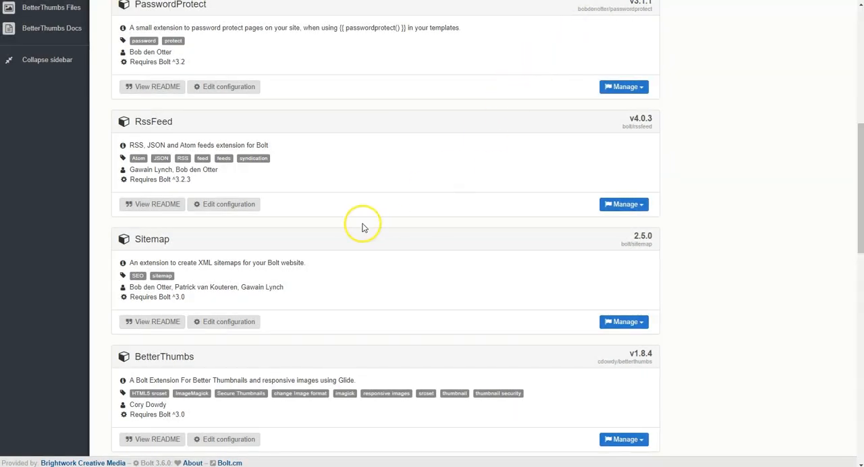
mouse_move(331, 205)
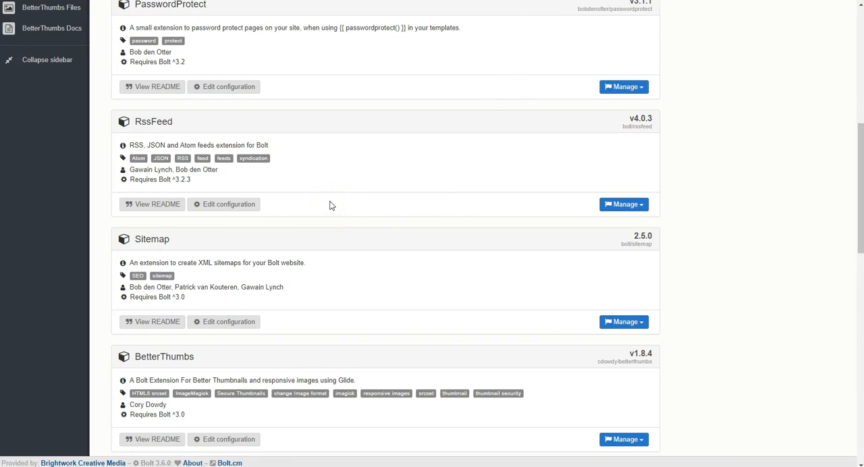
scroll("up", 3)
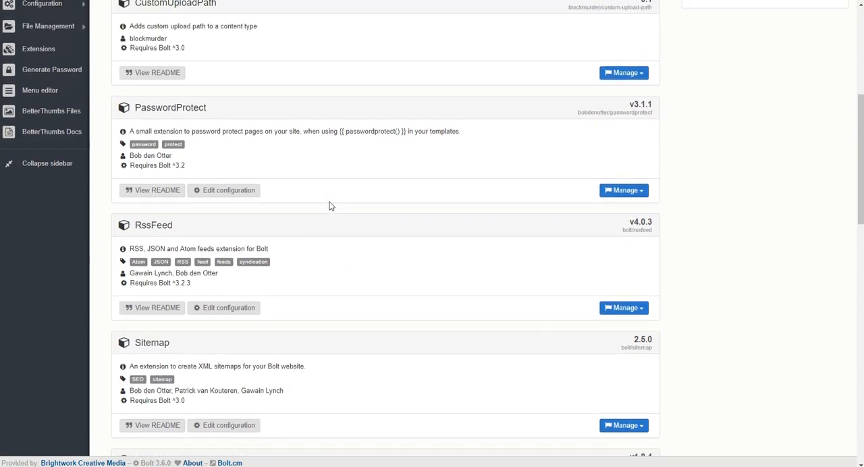
scroll("up", 3)
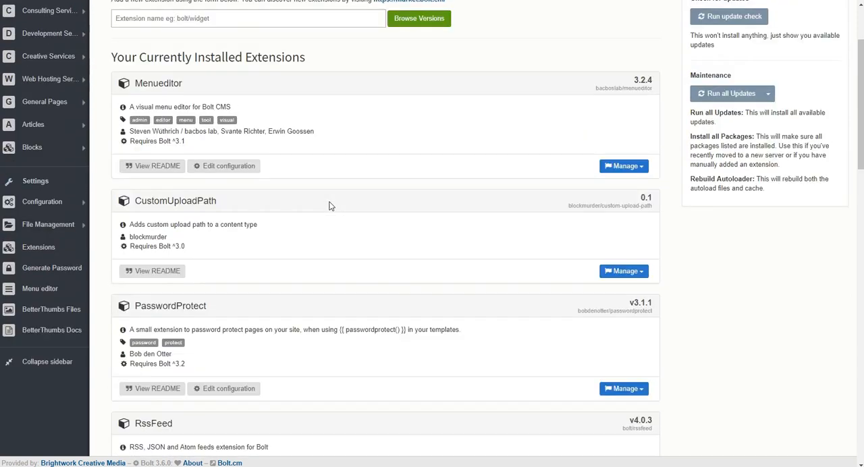
scroll("up", 3)
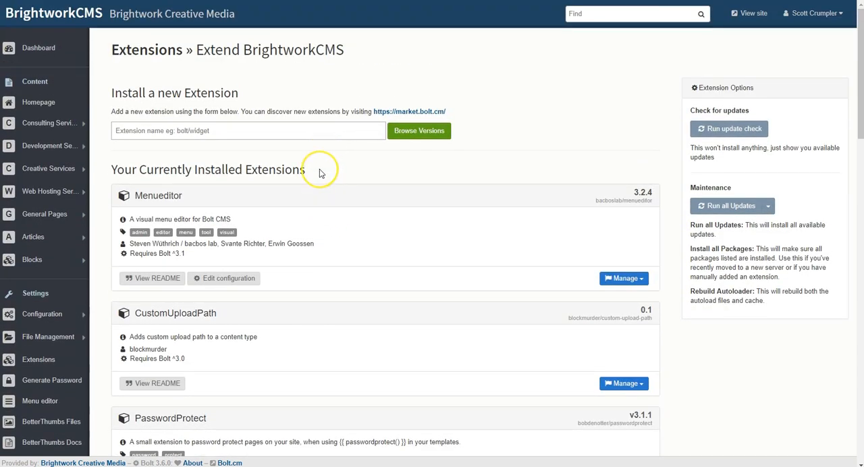
mouse_move(321, 170)
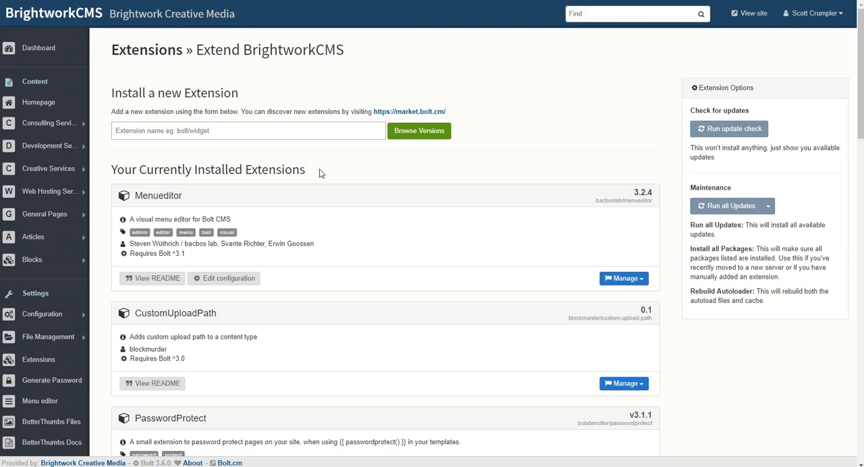
mouse_move(521, 89)
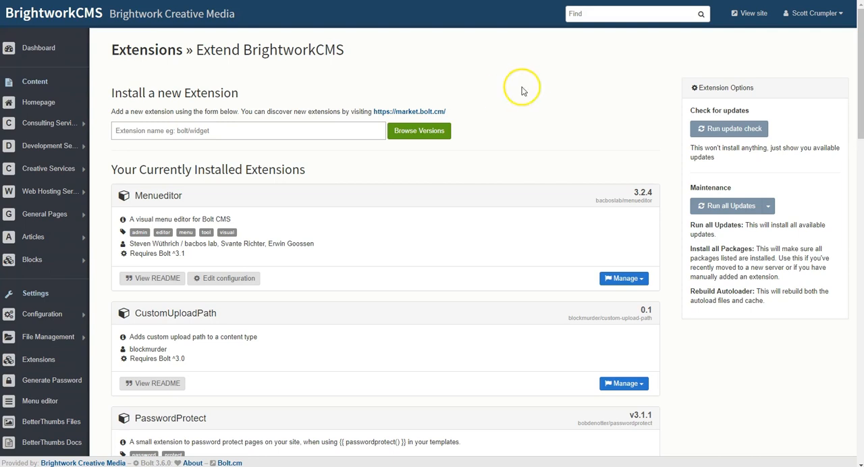
mouse_move(493, 90)
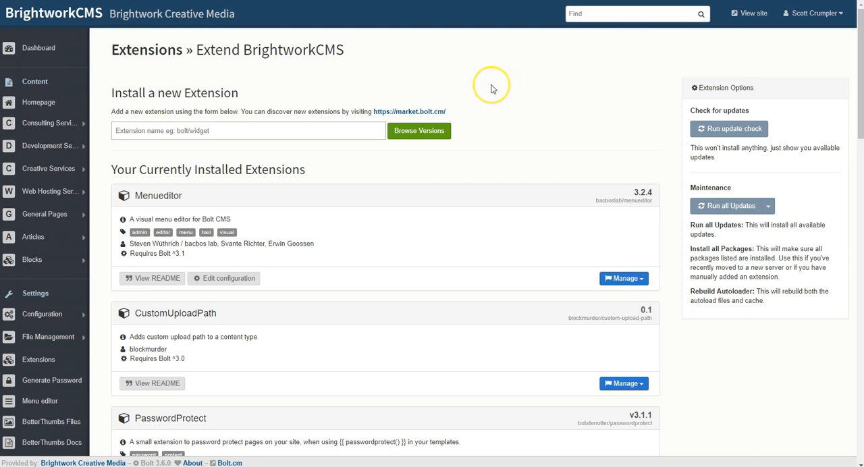
mouse_move(491, 87)
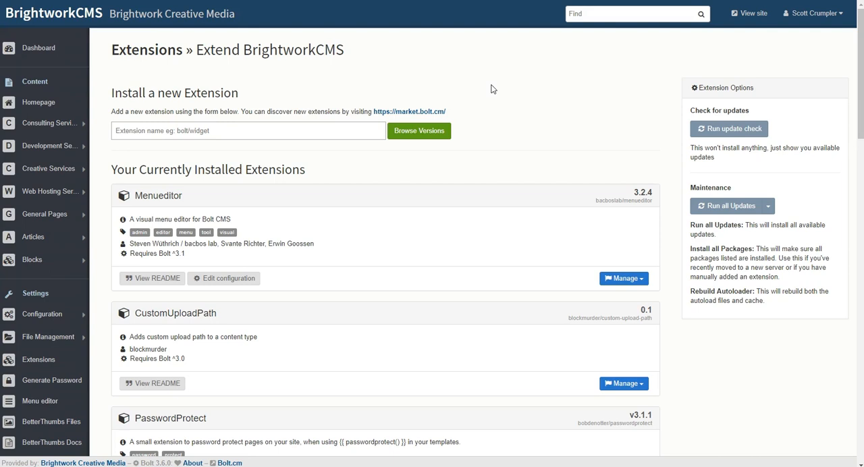
mouse_move(301, 83)
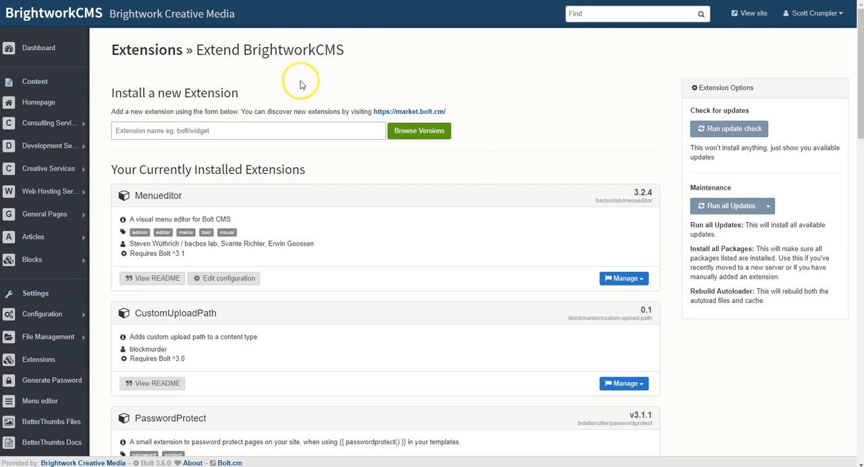
scroll("down", 3)
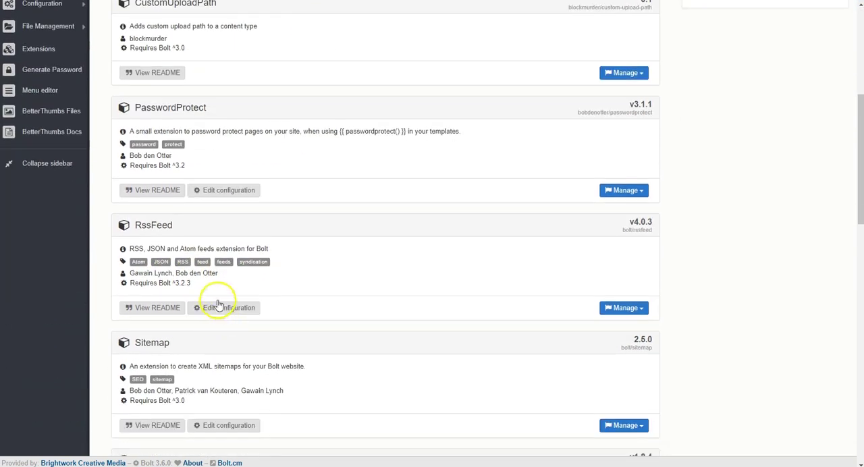
mouse_move(125, 224)
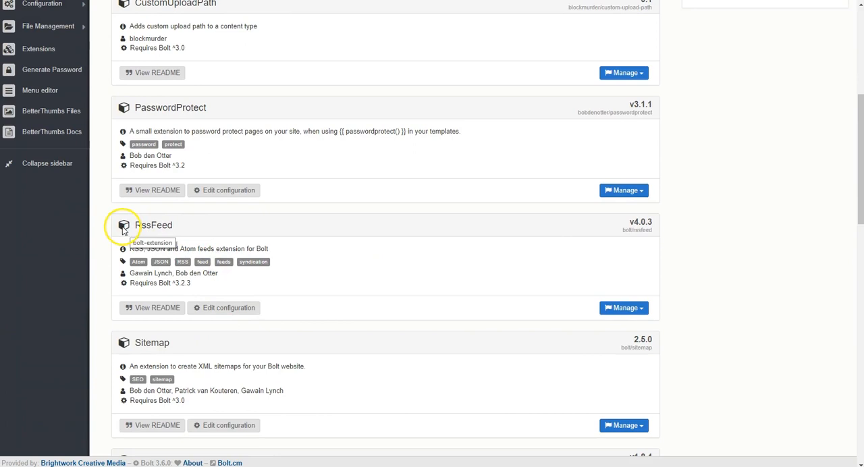
mouse_move(205, 227)
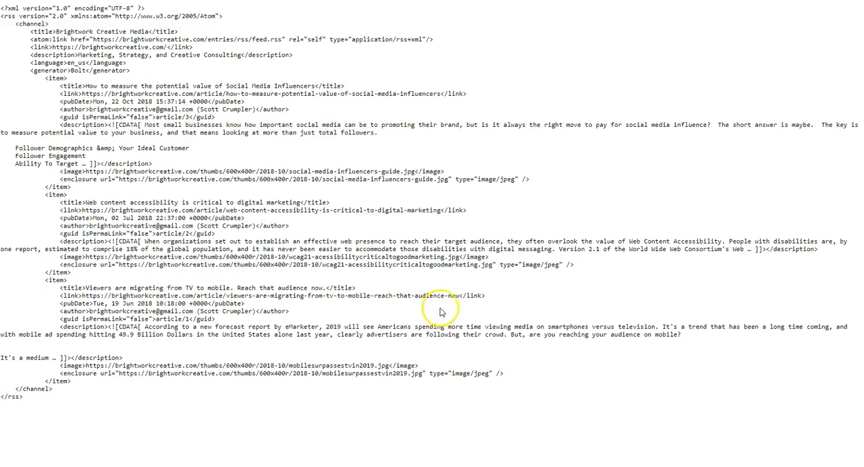
mouse_move(294, 56)
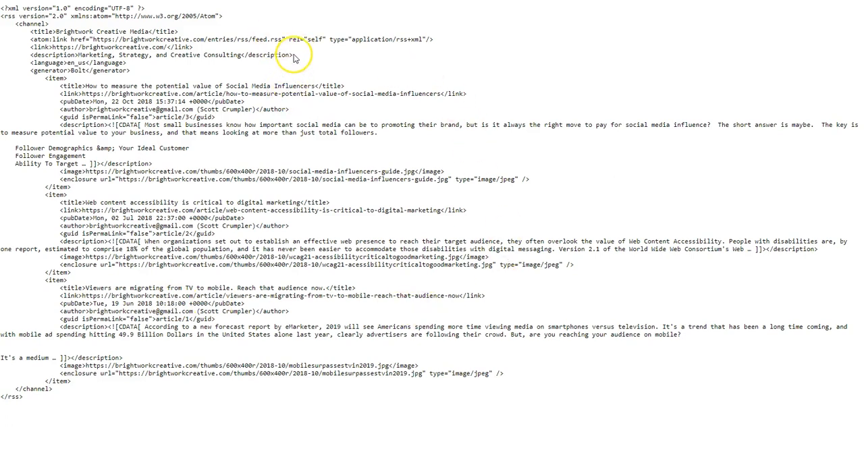
mouse_move(308, 57)
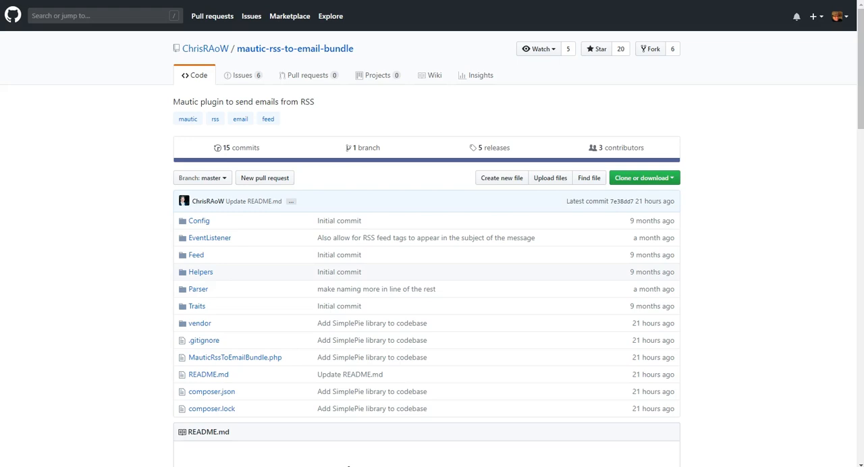
mouse_move(103, 117)
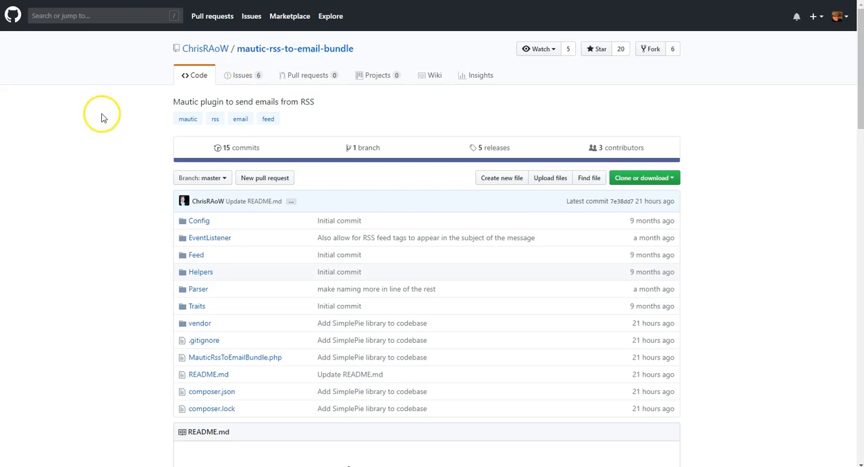
Scroll the mautic-rss-to-email-bundle README down to its Installation and Usage feed template.
scroll("down", 3)
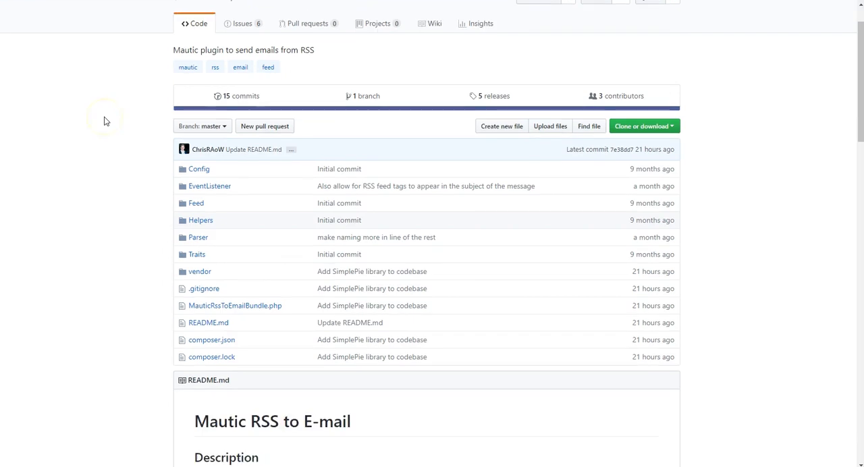
scroll("down", 3)
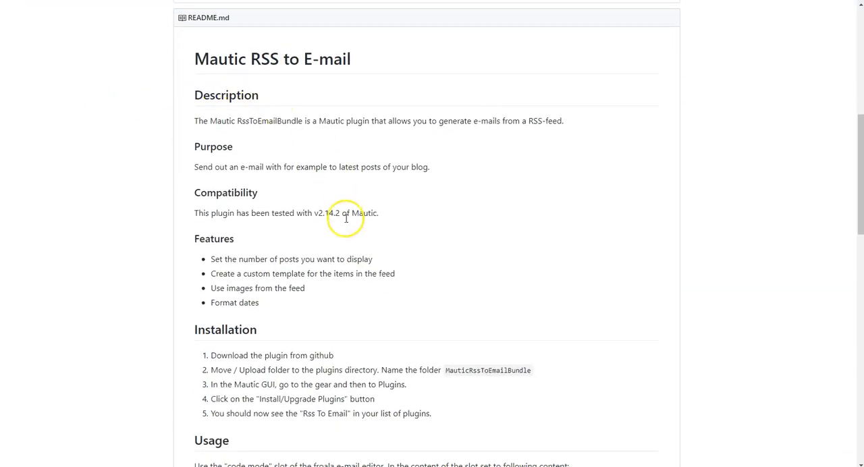
scroll("down", 3)
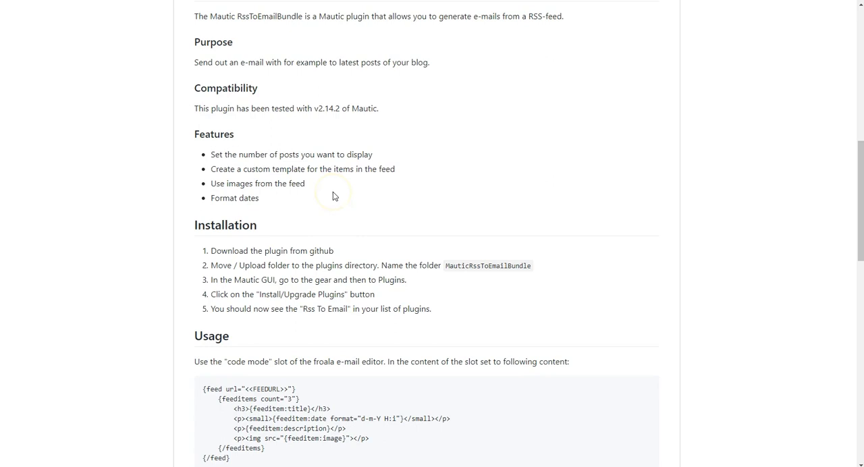
scroll("down", 3)
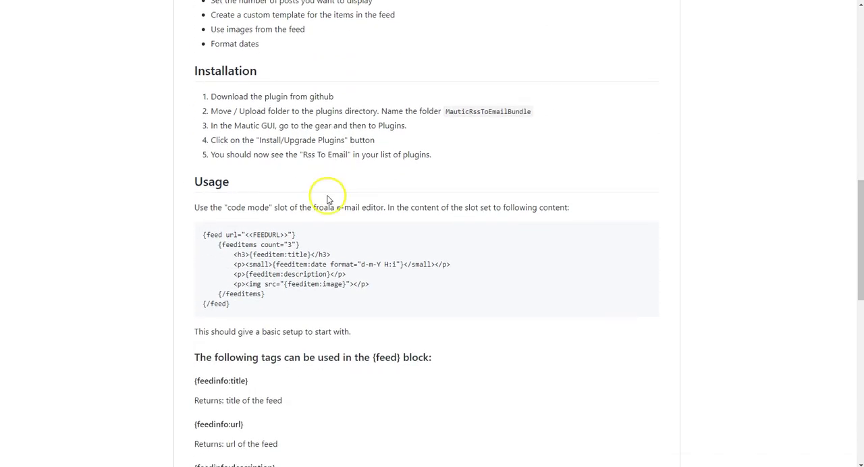
mouse_move(327, 199)
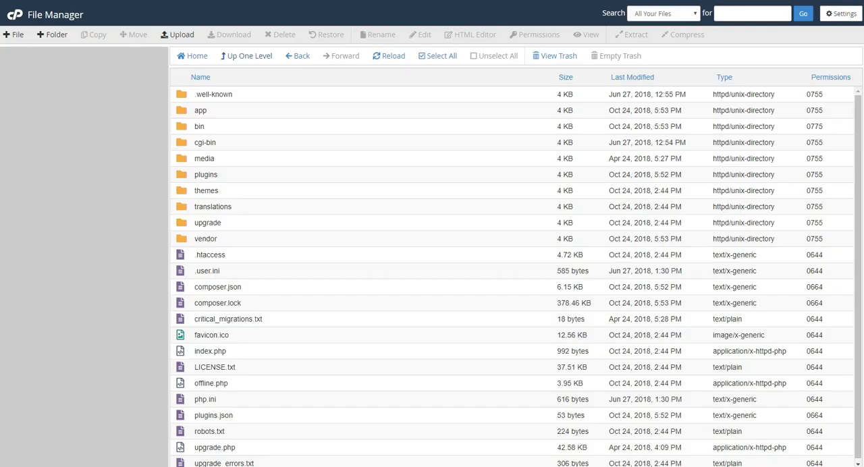
mouse_move(263, 394)
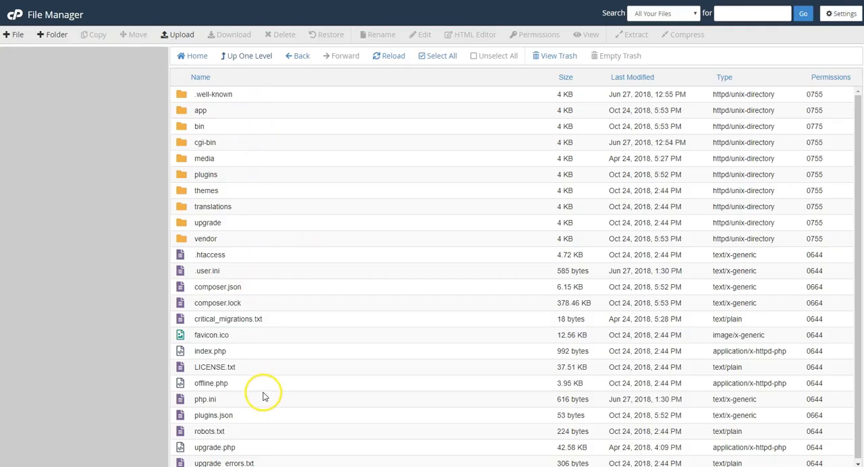
mouse_move(180, 170)
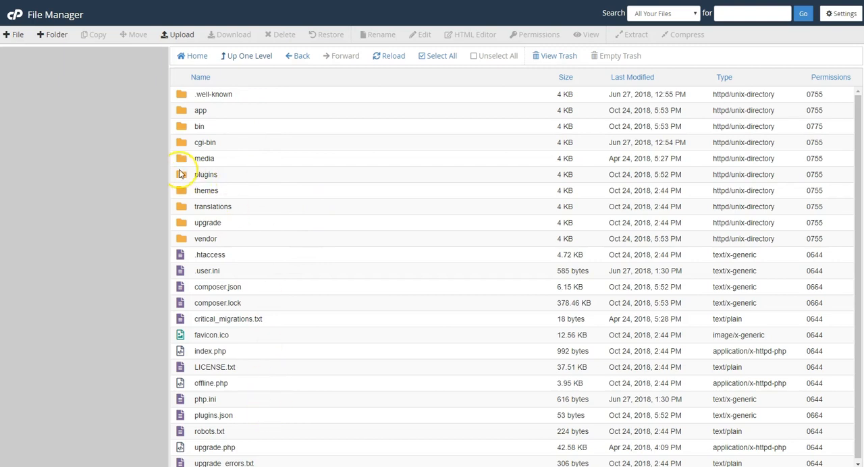
Open the plugins folder showing MauticRssToEmailBundle among the installed bundles.
double_click(206, 174)
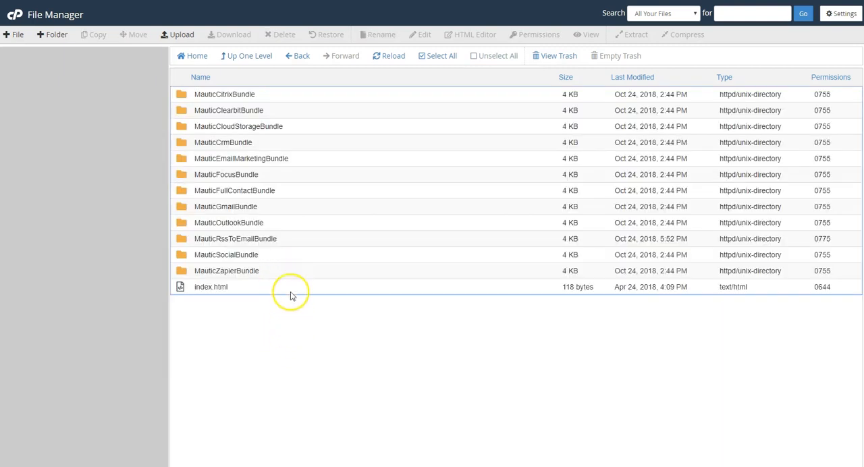
left_click(235, 238)
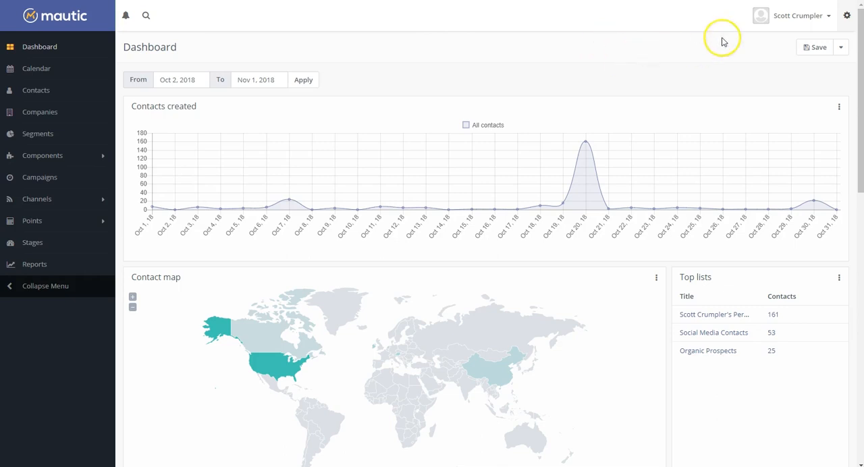
Go to Manage Plugins via the gear menu and view the RSS To Email plugin's details.
left_click(847, 15)
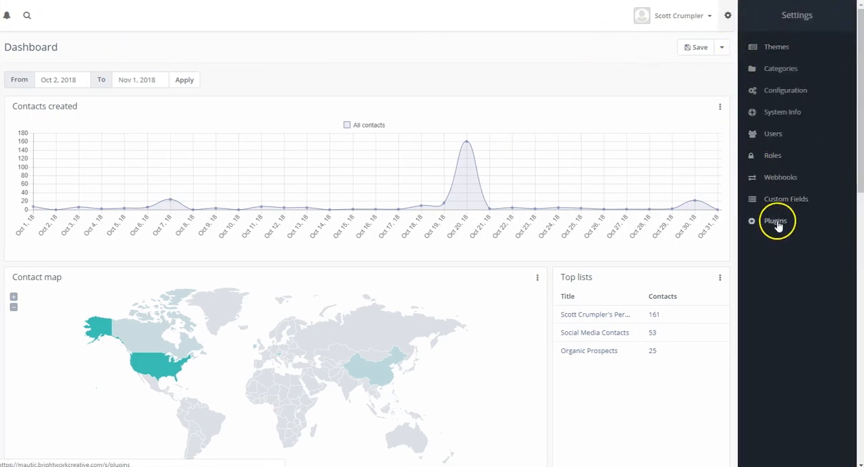
left_click(775, 222)
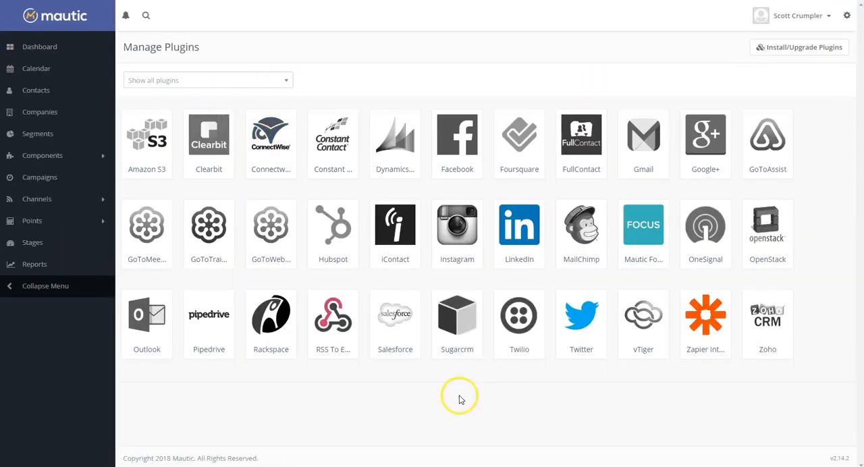
mouse_move(362, 413)
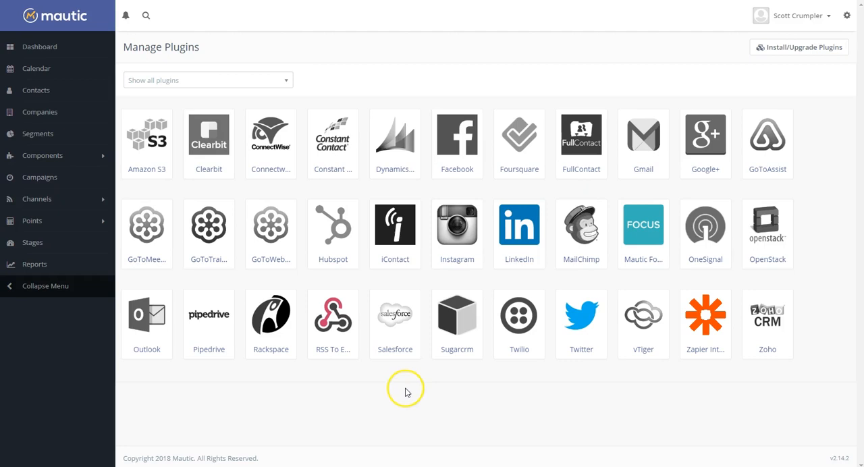
mouse_move(406, 393)
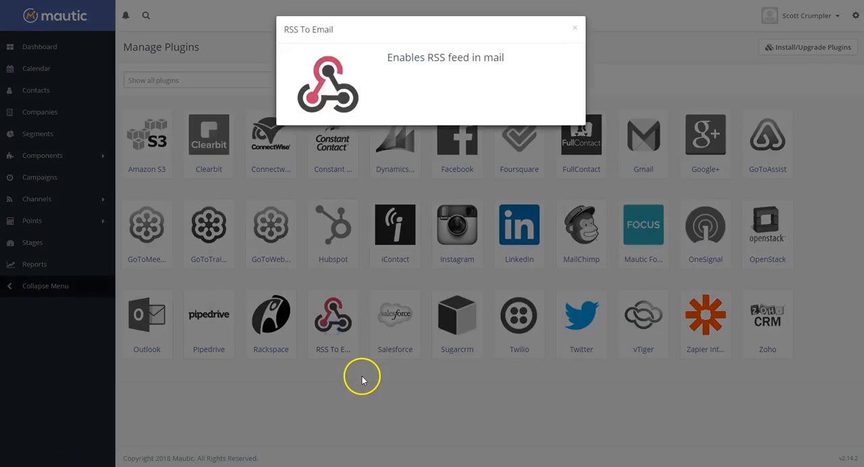
left_click(576, 27)
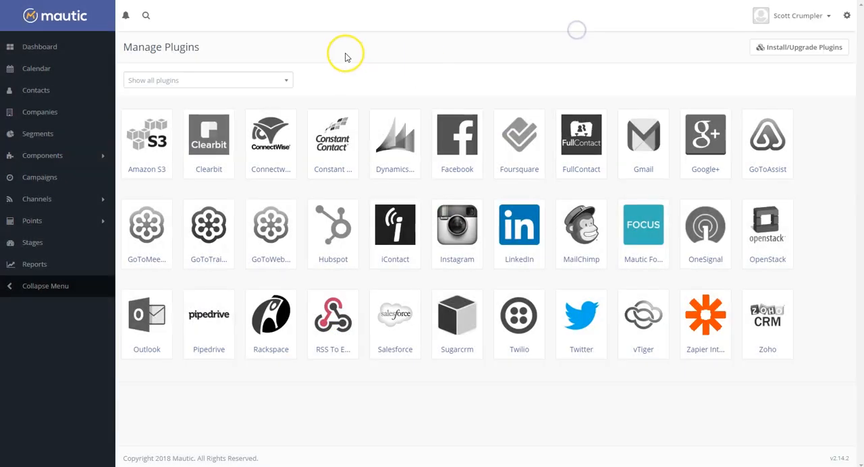
mouse_move(335, 79)
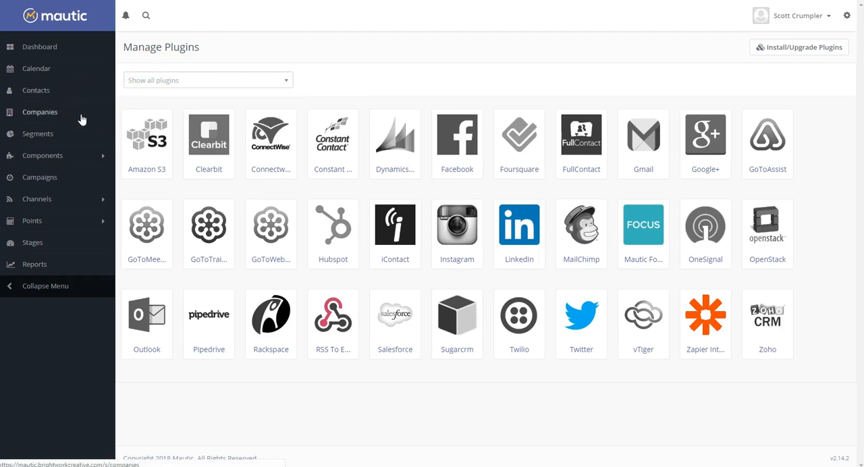
mouse_move(32, 221)
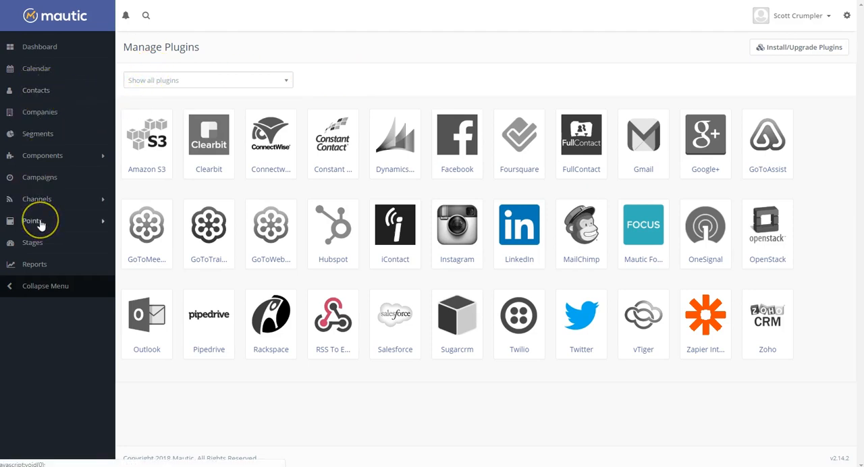
mouse_move(35, 89)
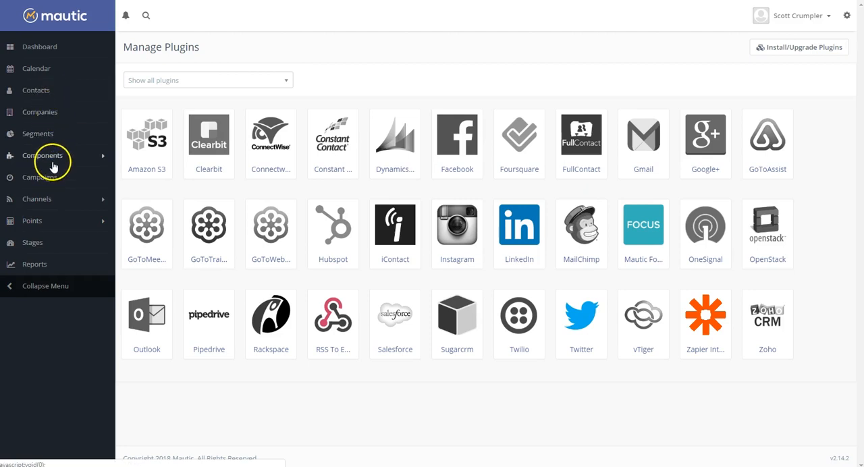
From Channels > Emails, open the weekly-digest email and start editing it.
left_click(37, 199)
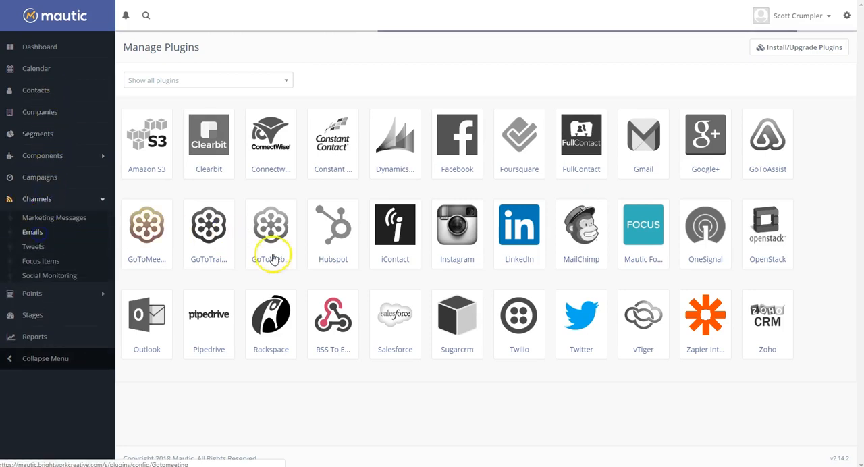
left_click(32, 233)
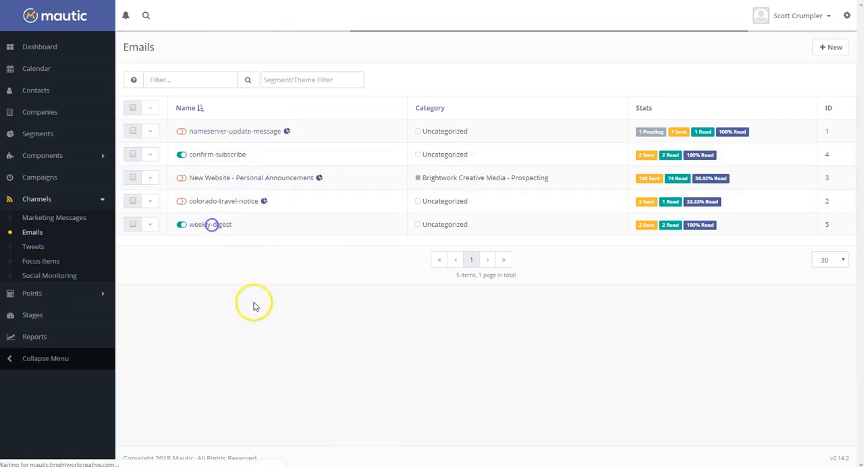
left_click(210, 224)
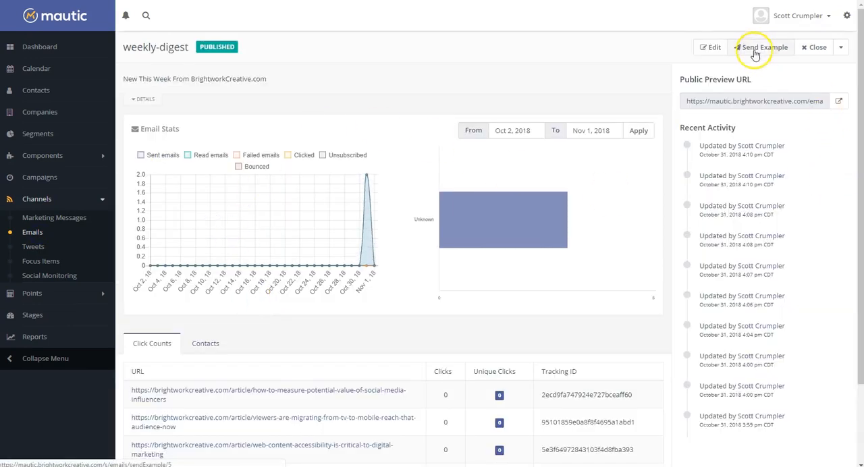
mouse_move(710, 47)
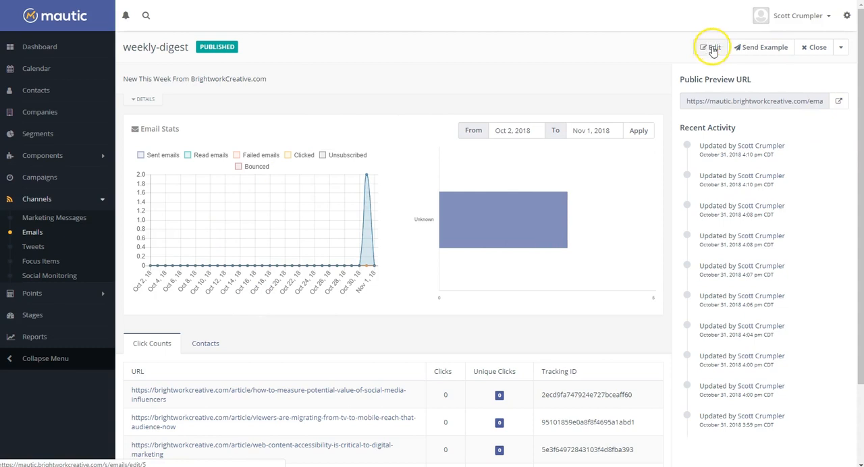
left_click(710, 46)
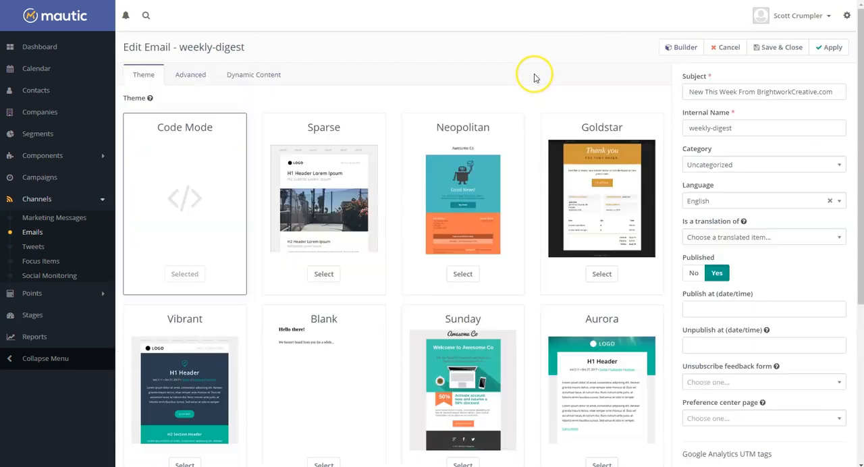
mouse_move(181, 227)
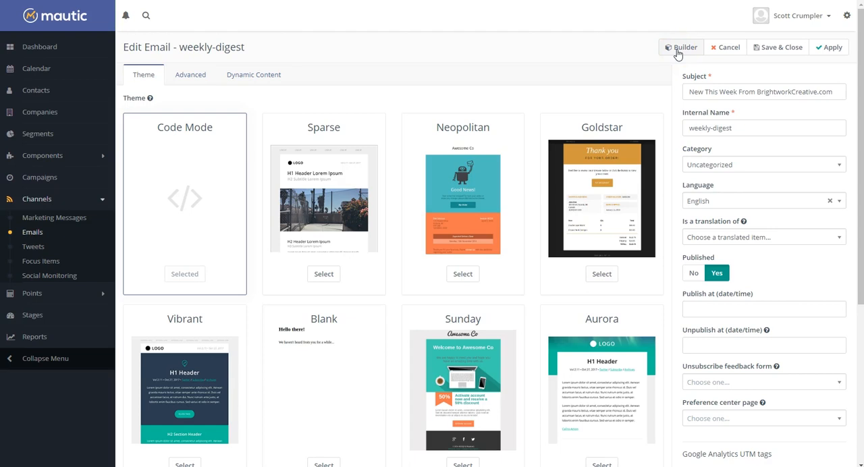
mouse_move(578, 53)
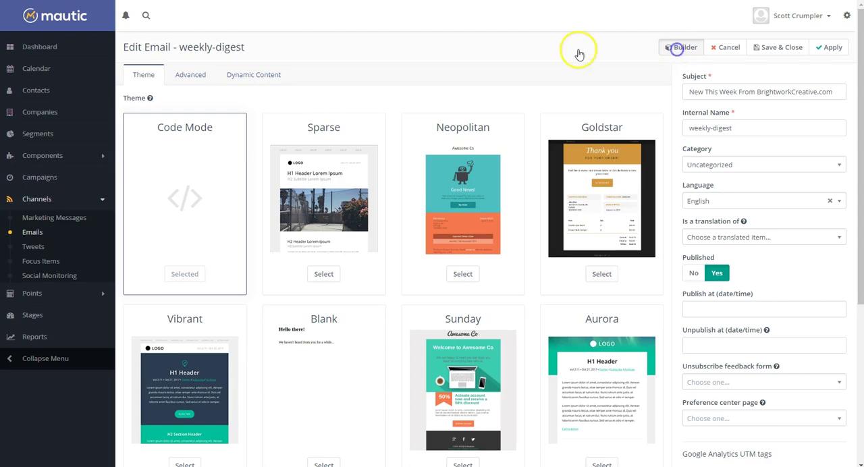
In the code builder, inspect the {feed} url line and closing feed tag of the digest template.
left_click(680, 46)
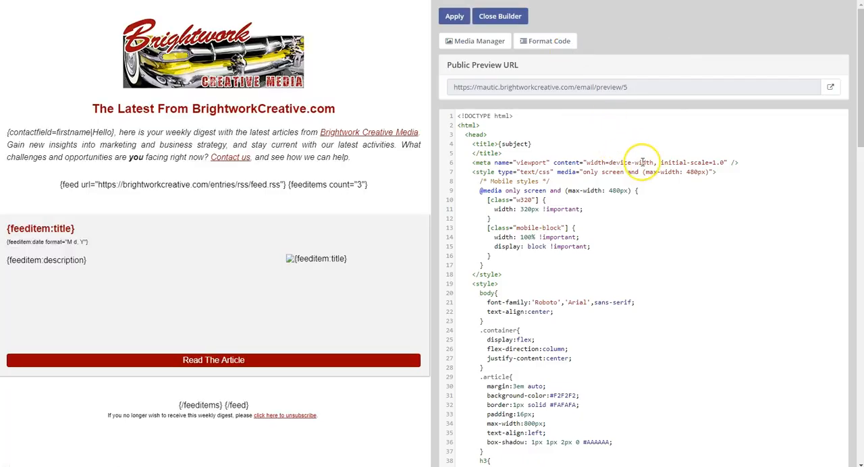
scroll("down", 3)
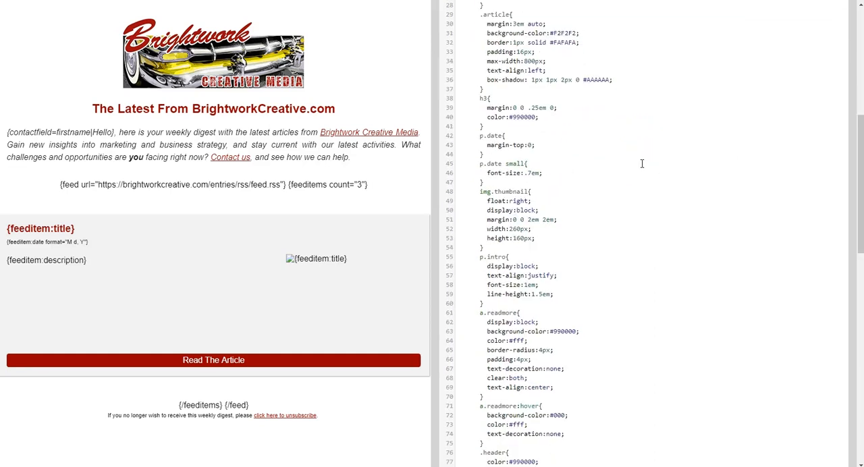
mouse_move(604, 169)
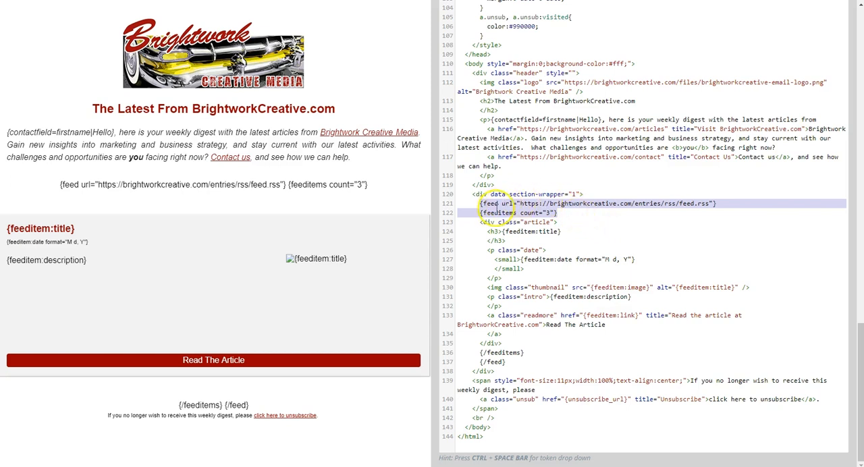
left_click(575, 203)
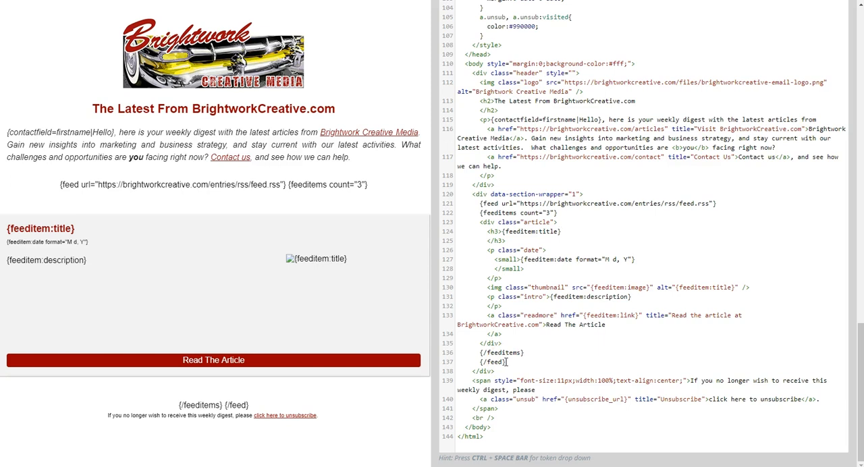
left_click(560, 221)
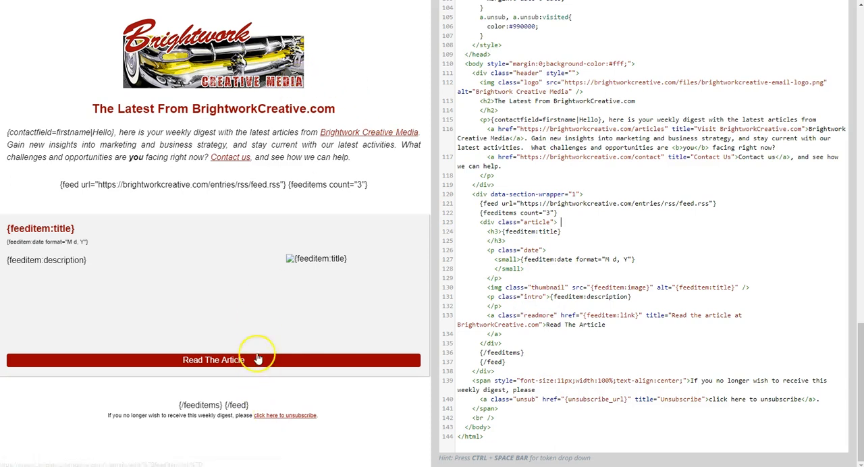
scroll("up", 3)
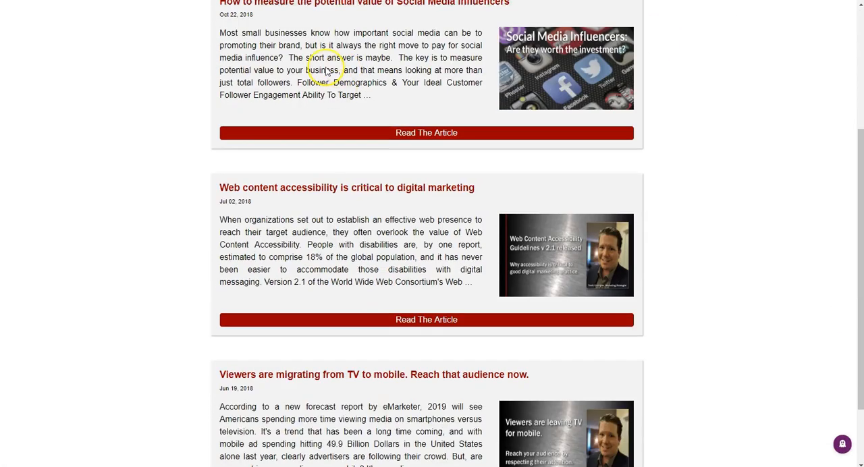
scroll("down", 3)
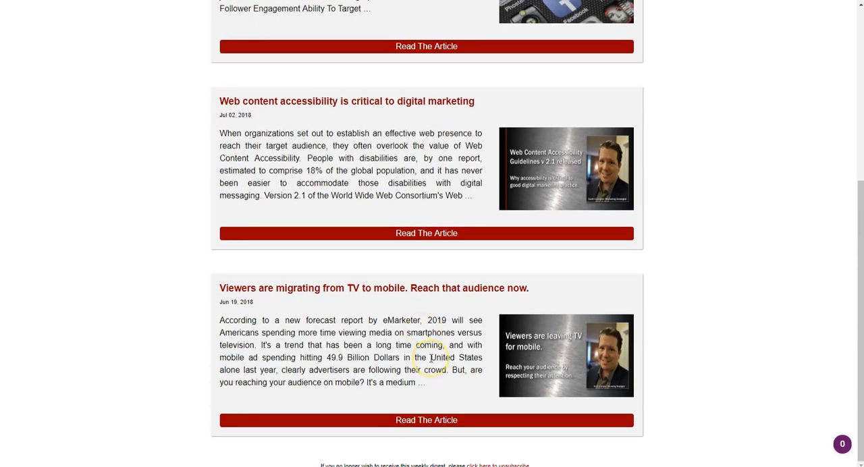
scroll("up", 3)
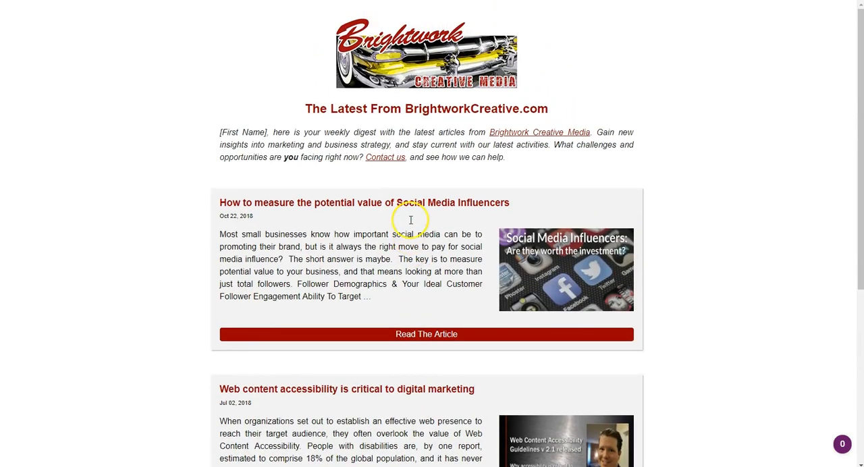
scroll("down", 3)
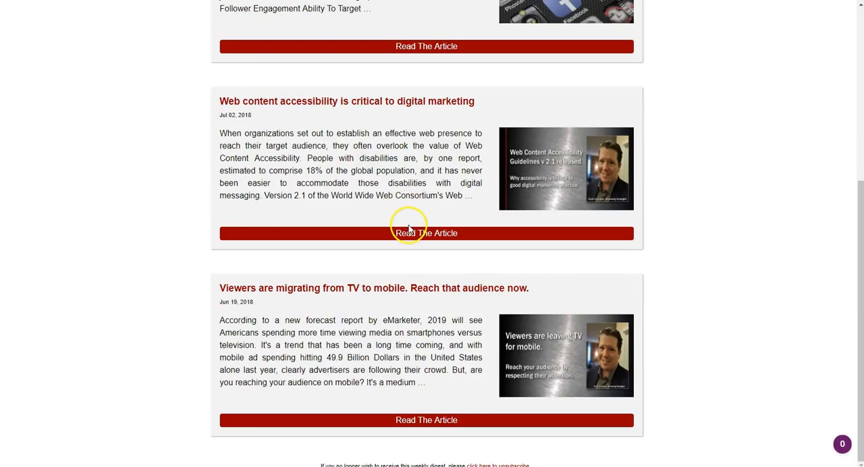
scroll("up", 3)
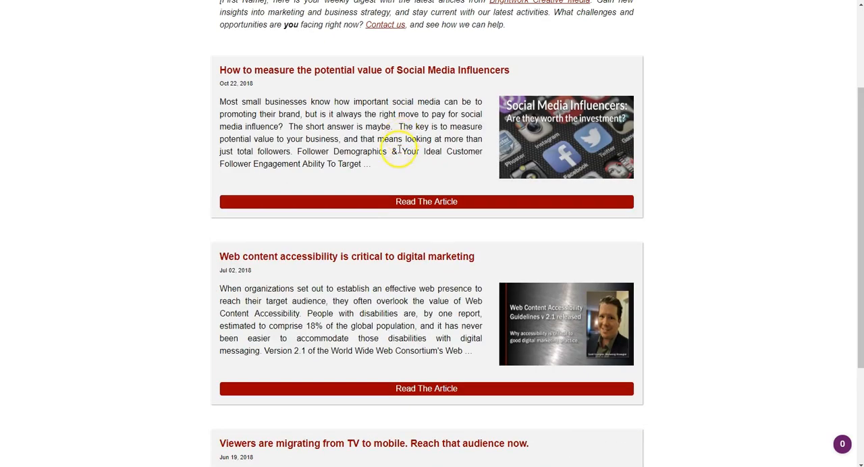
scroll("up", 3)
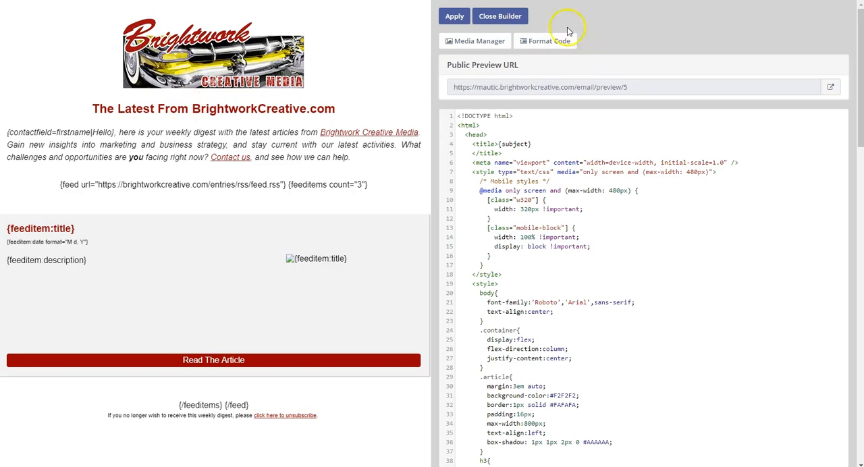
Leave the email builder and open the Weekly Article Digest campaign from Campaigns.
left_click(500, 15)
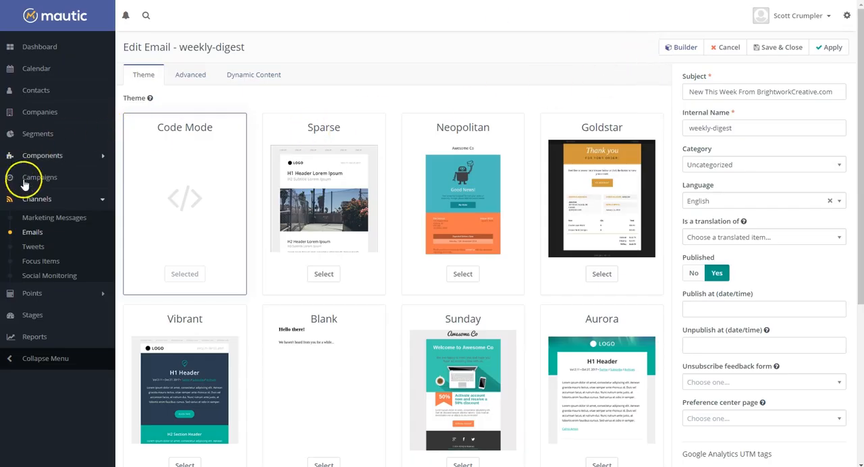
left_click(39, 177)
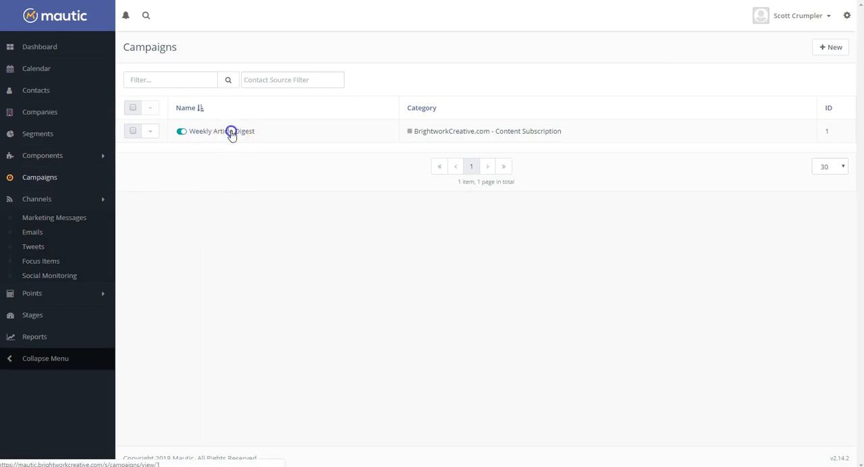
left_click(222, 131)
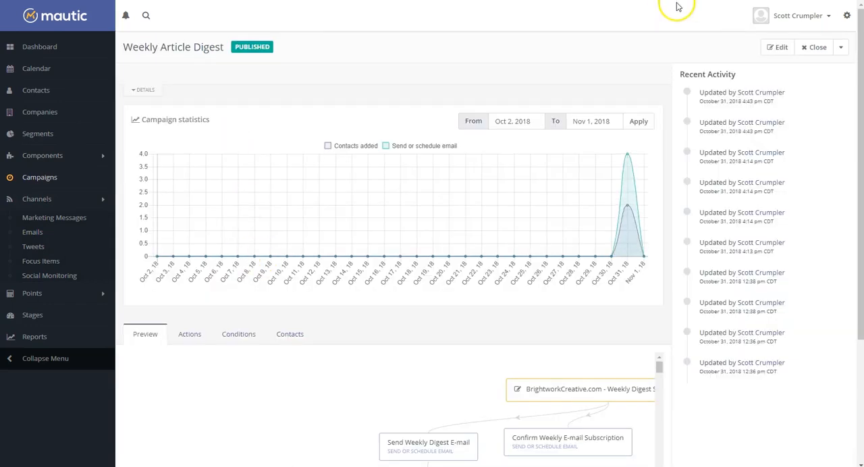
Launch the campaign builder, review the subscribe-form contact source and cancel without changes.
left_click(778, 46)
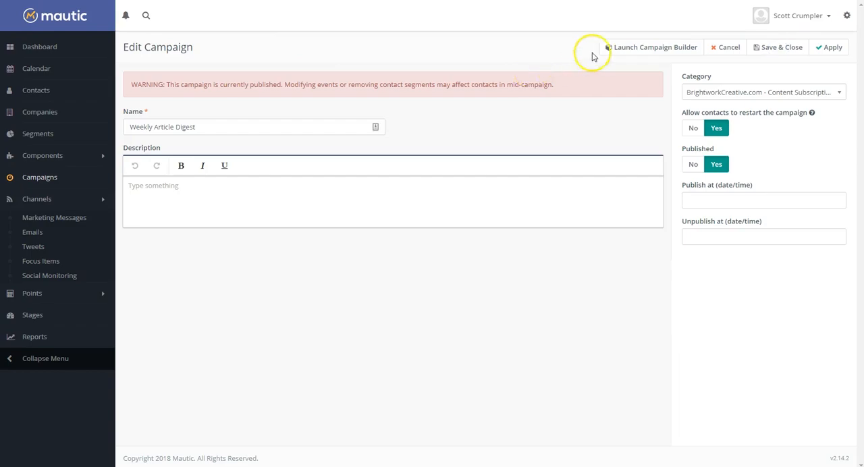
left_click(652, 46)
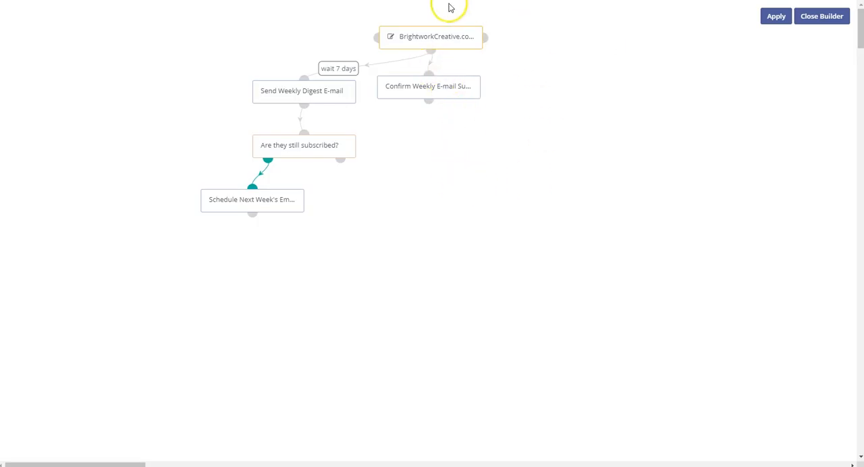
mouse_move(567, 203)
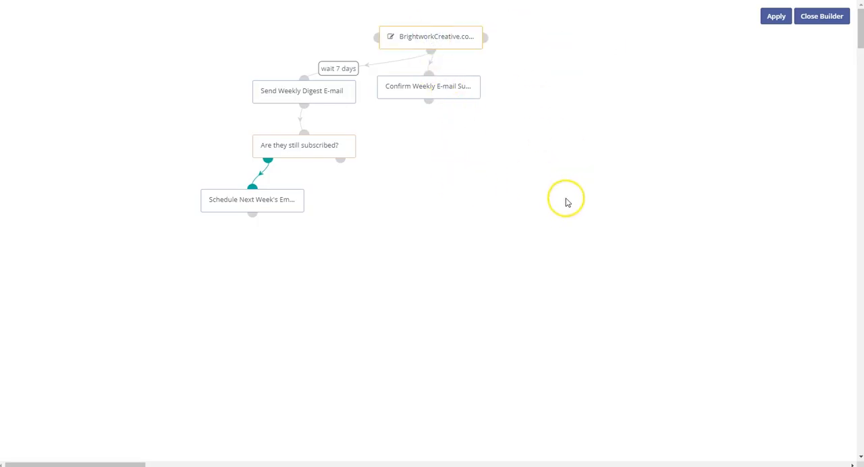
mouse_move(432, 37)
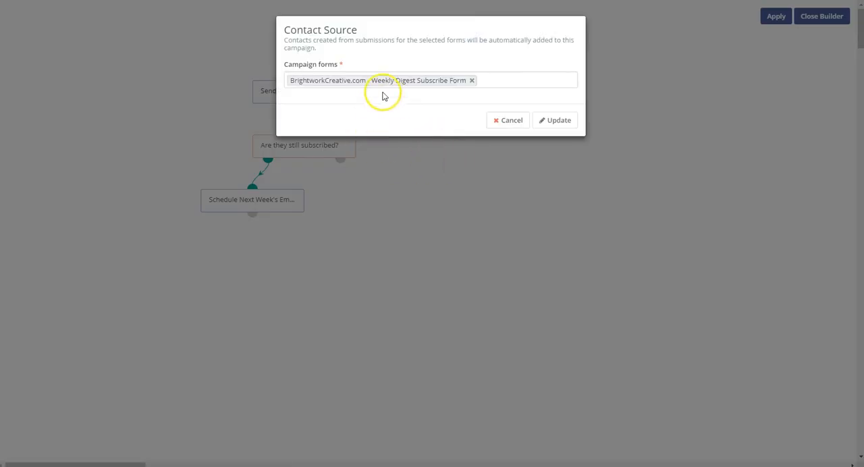
mouse_move(444, 87)
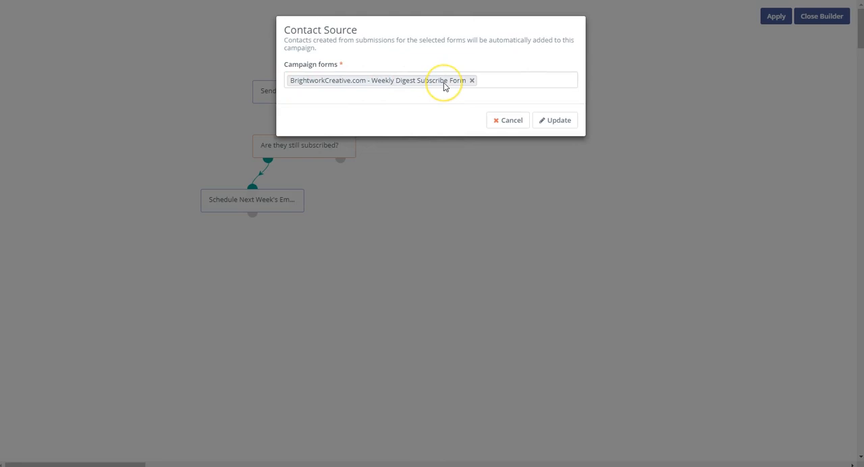
mouse_move(445, 87)
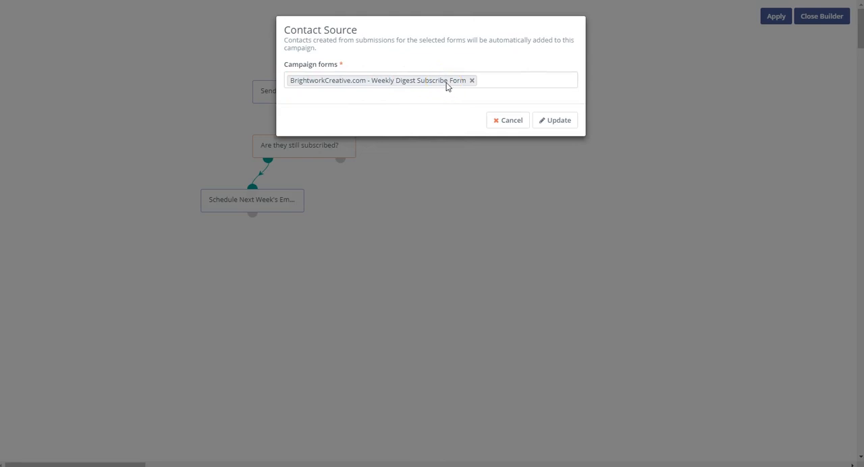
mouse_move(416, 99)
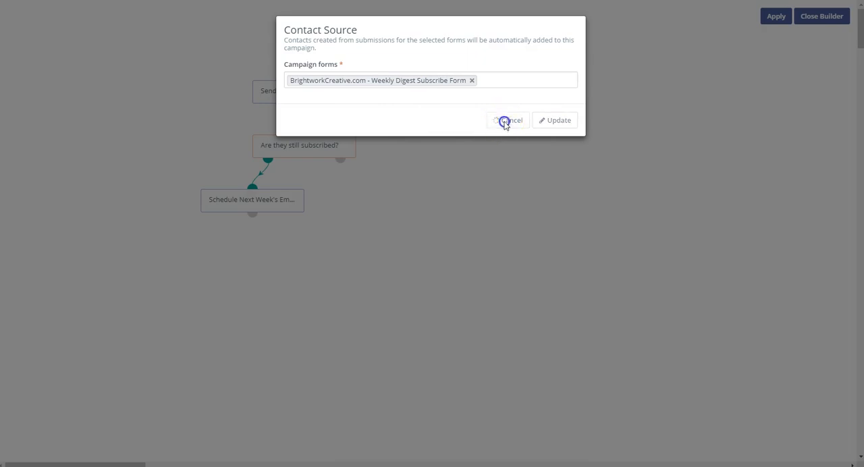
left_click(510, 120)
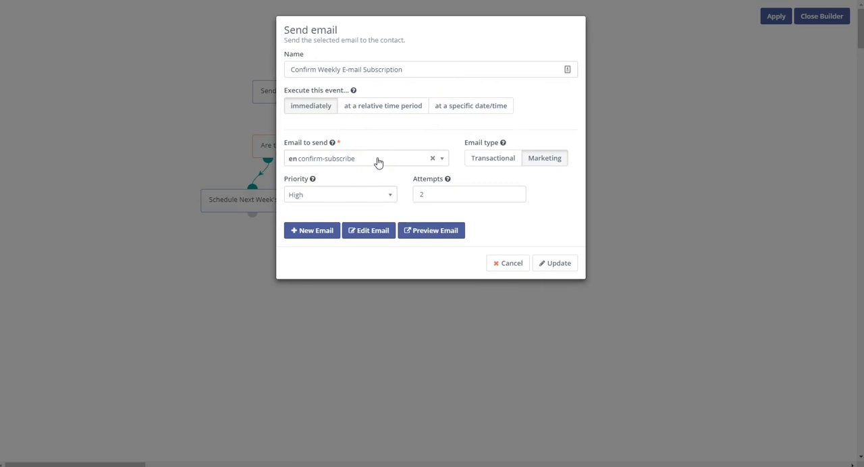
mouse_move(554, 158)
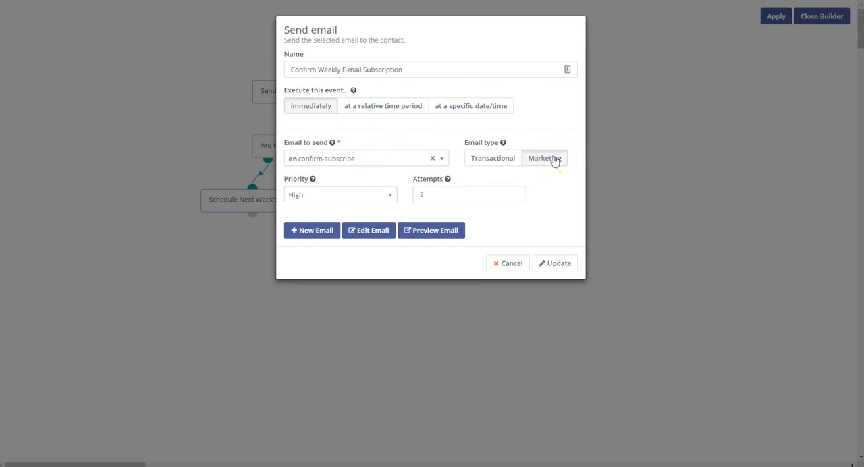
left_click(493, 158)
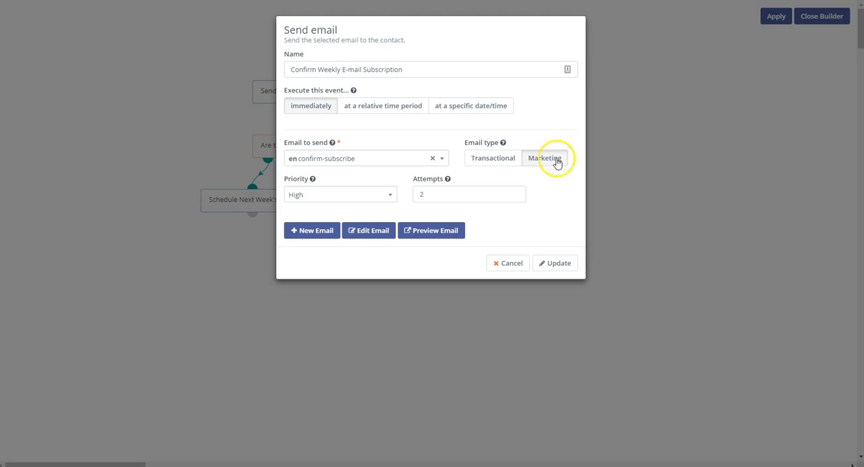
mouse_move(566, 161)
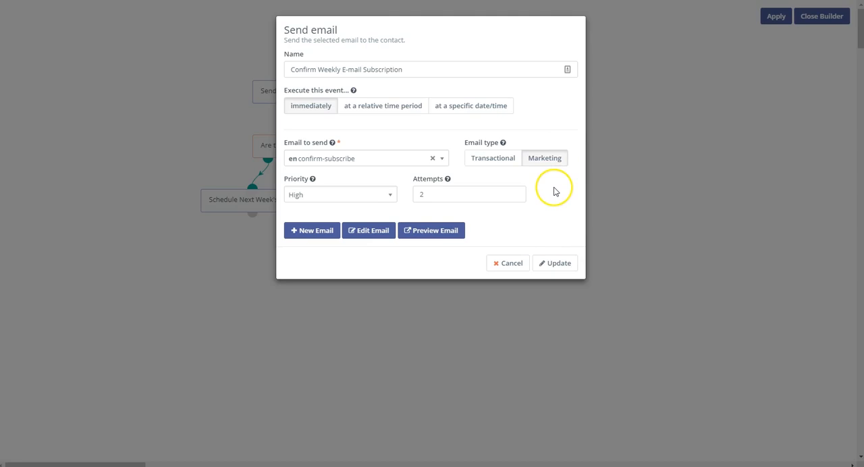
left_click(553, 261)
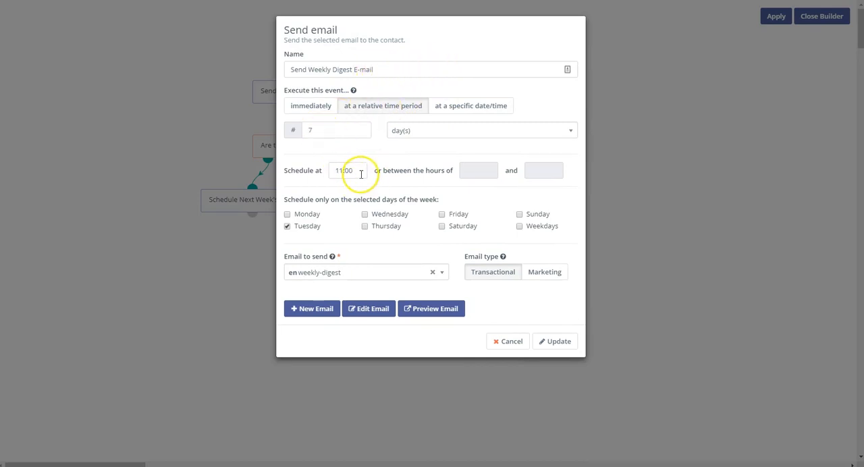
mouse_move(365, 276)
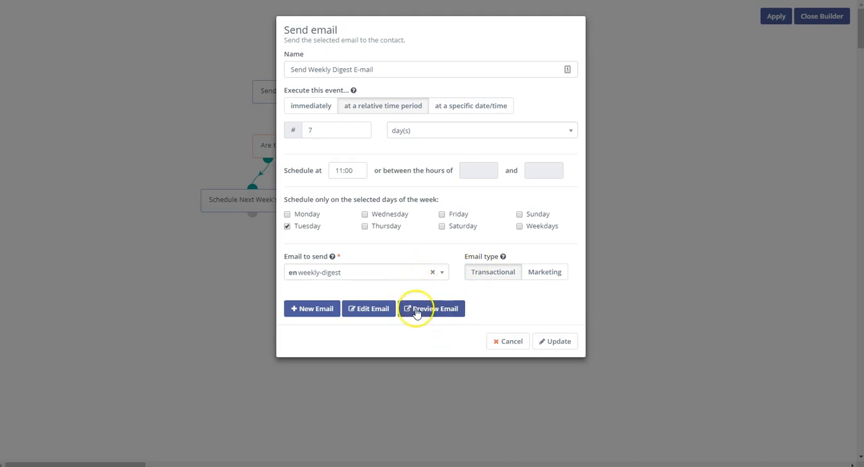
Preview the weekly digest email, then show the decision/condition options after the digest send.
left_click(510, 341)
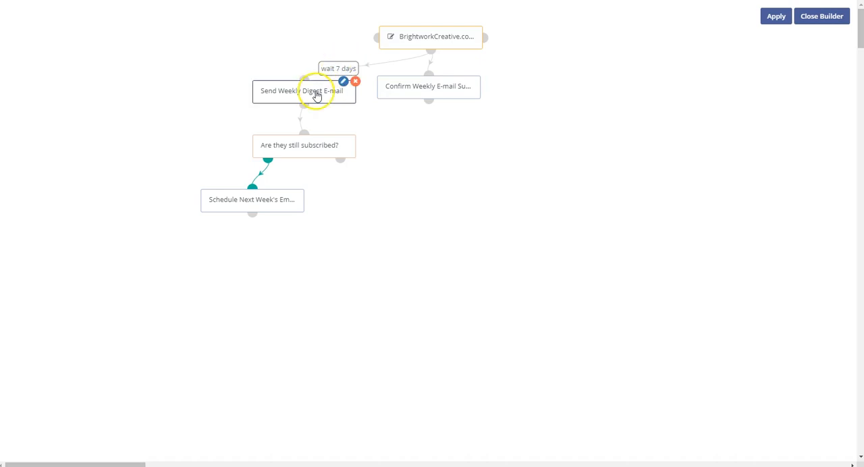
left_click(303, 103)
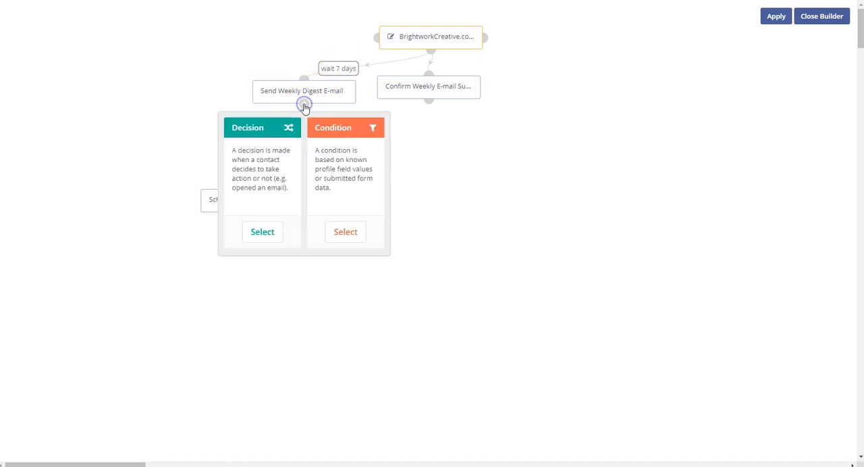
left_click(262, 233)
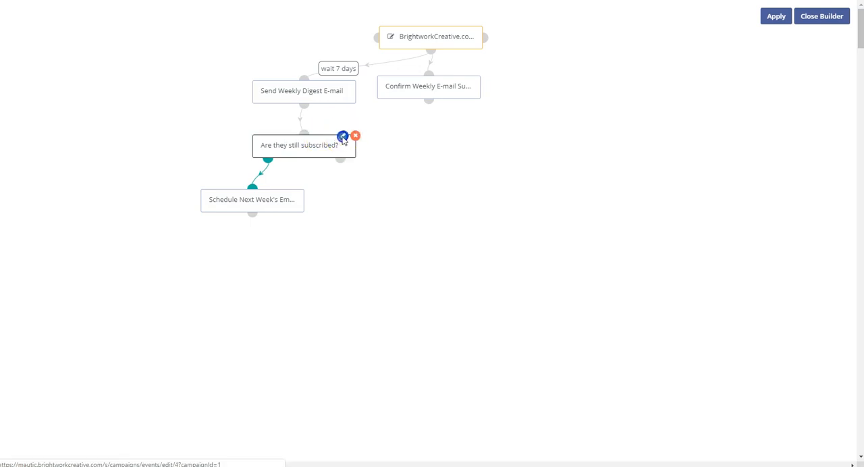
left_click(342, 135)
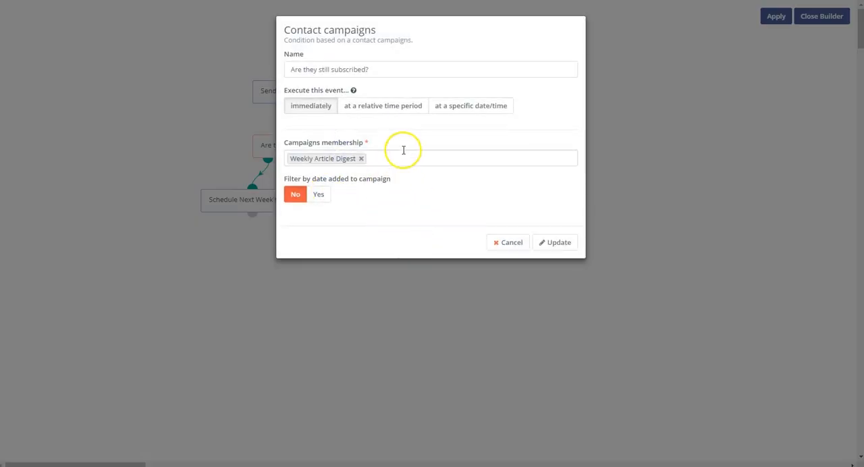
mouse_move(398, 140)
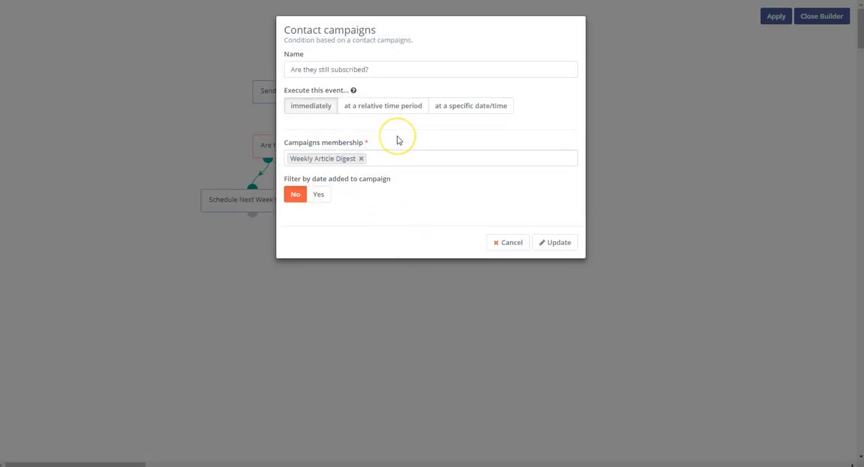
mouse_move(399, 141)
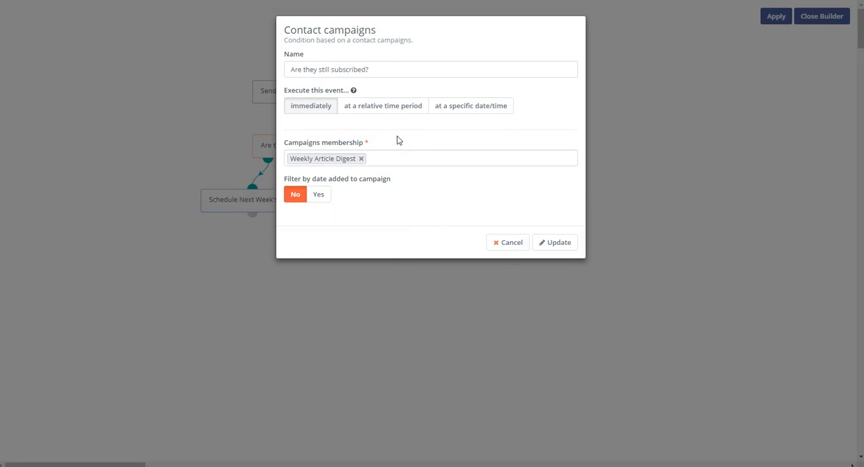
mouse_move(338, 162)
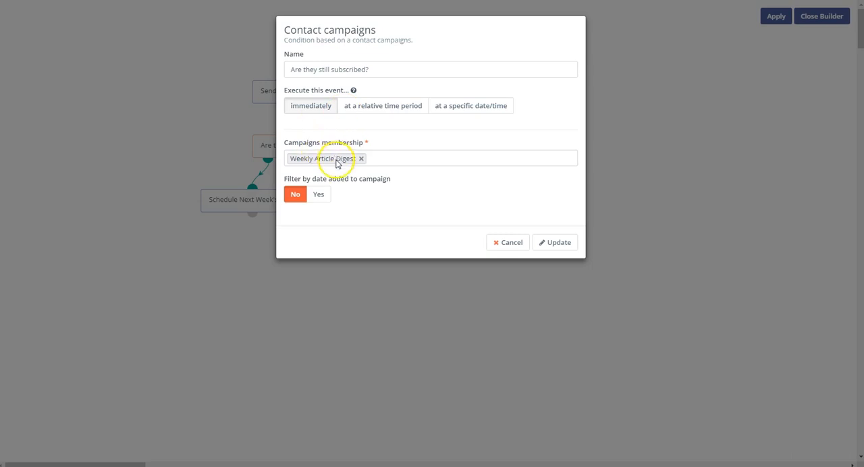
mouse_move(351, 170)
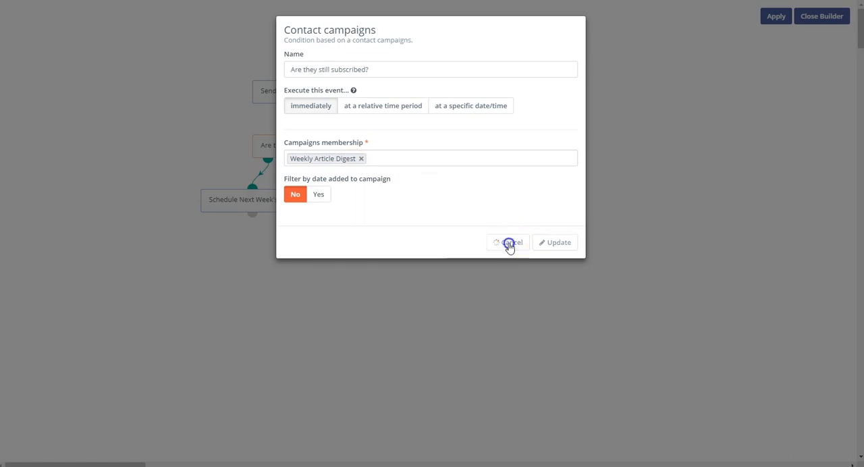
left_click(508, 243)
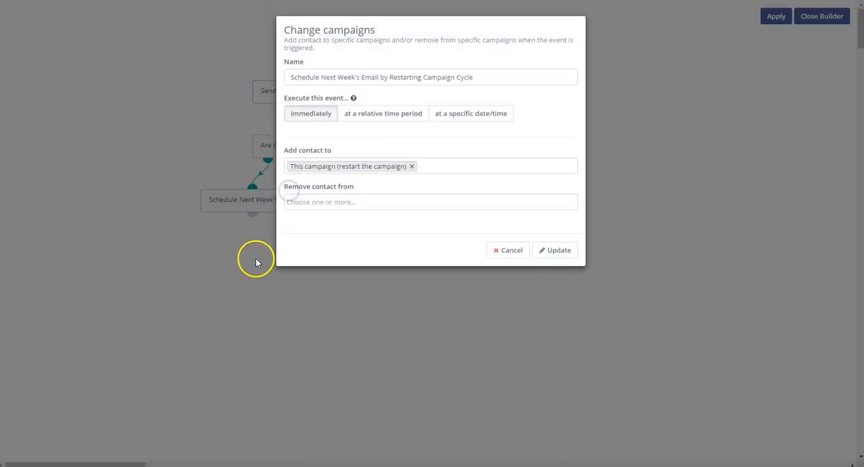
mouse_move(373, 239)
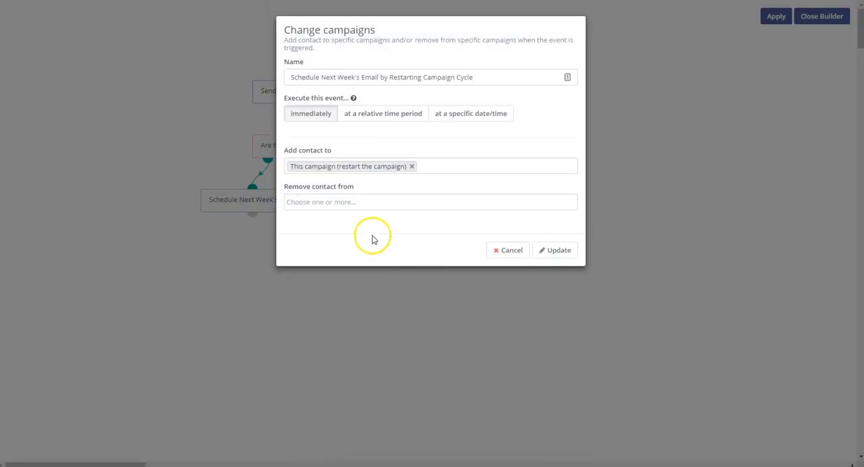
mouse_move(356, 173)
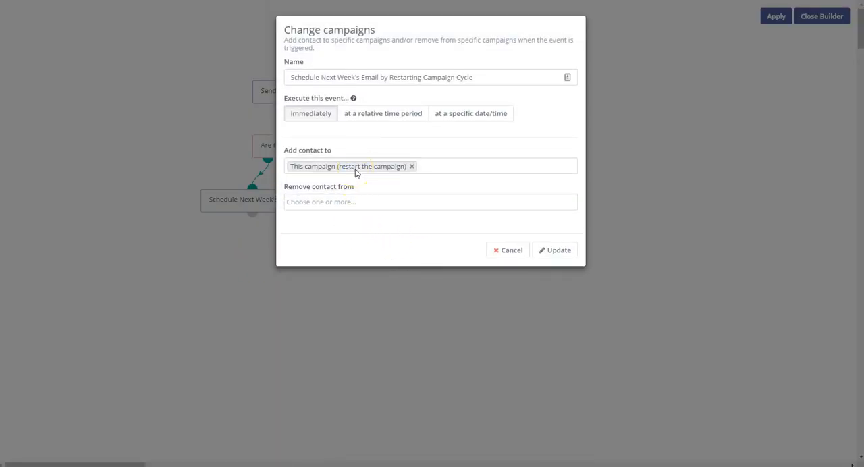
mouse_move(370, 179)
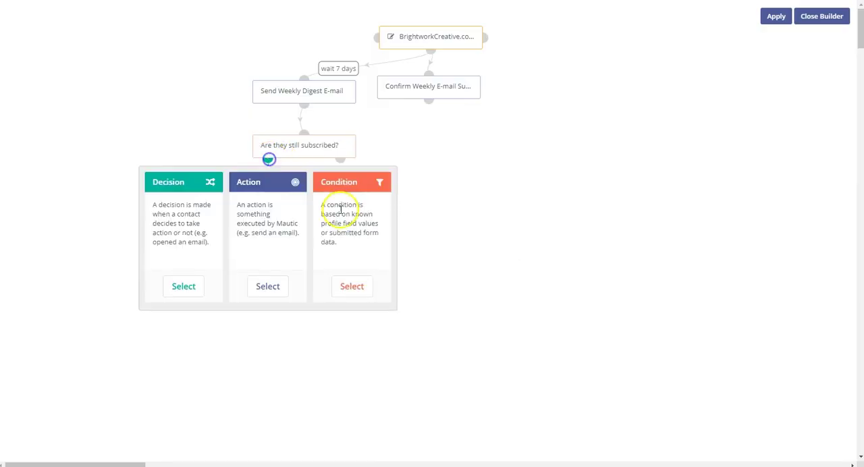
Show the available actions that can follow the 'Are they still subscribed?' condition.
left_click(267, 287)
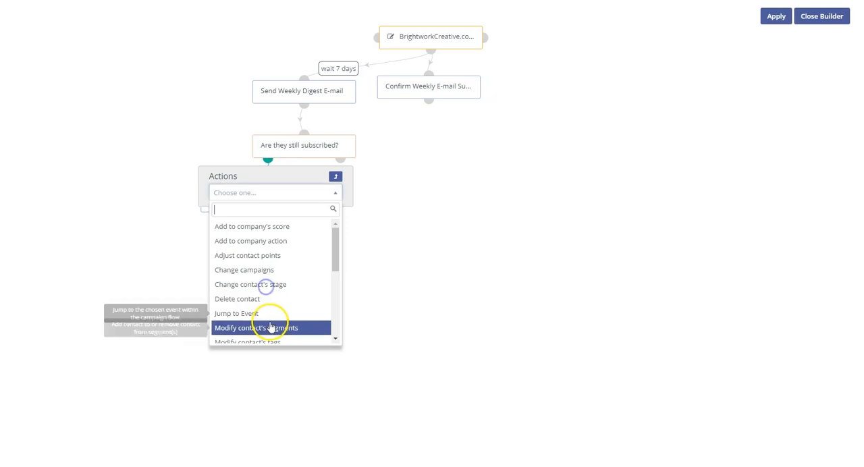
mouse_move(304, 280)
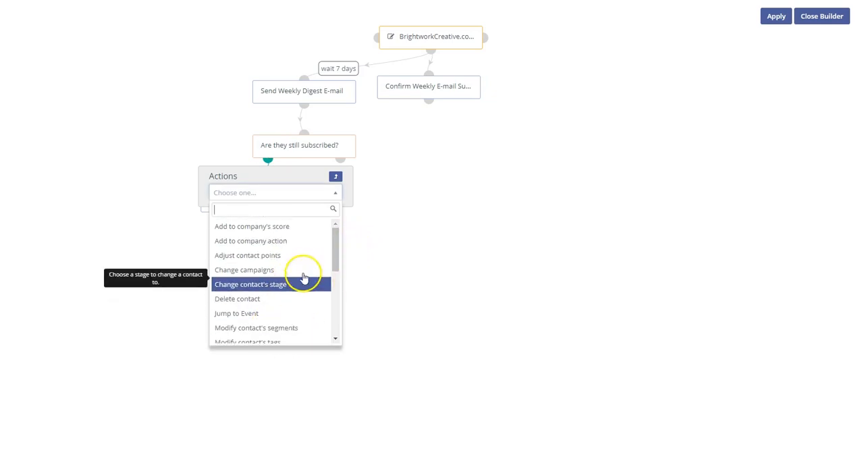
left_click(243, 270)
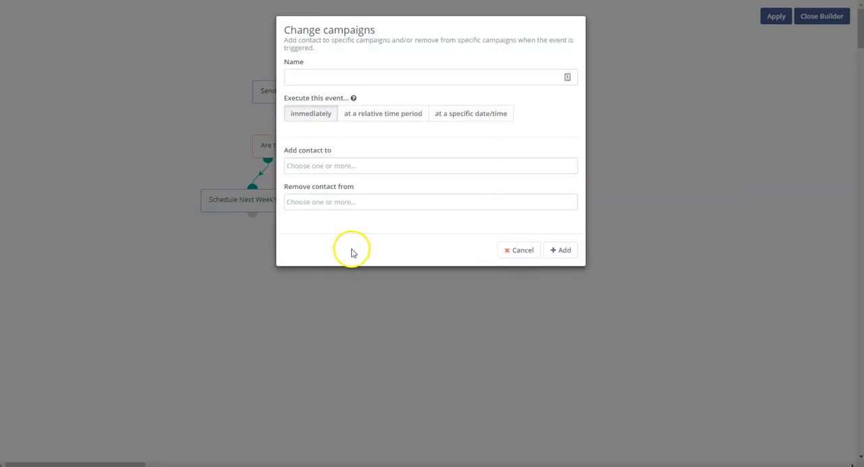
left_click(429, 165)
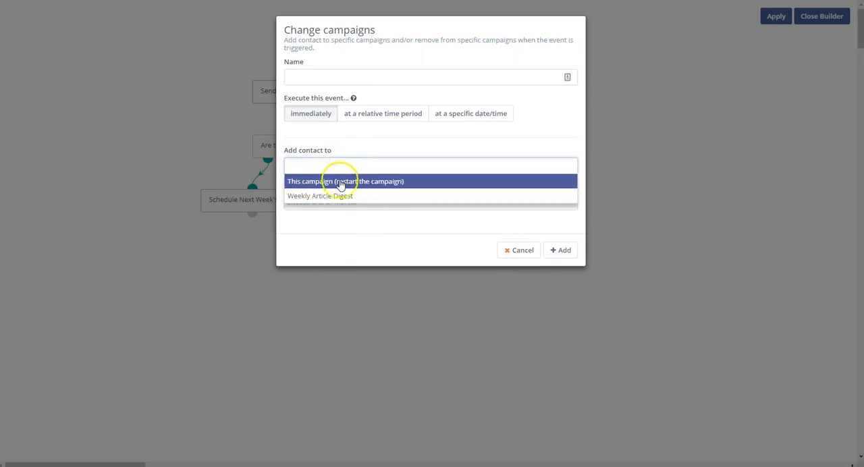
mouse_move(419, 185)
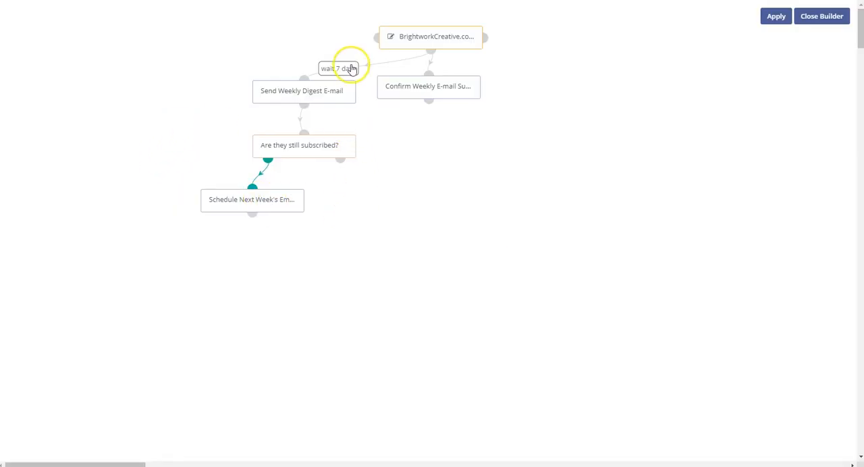
mouse_move(331, 73)
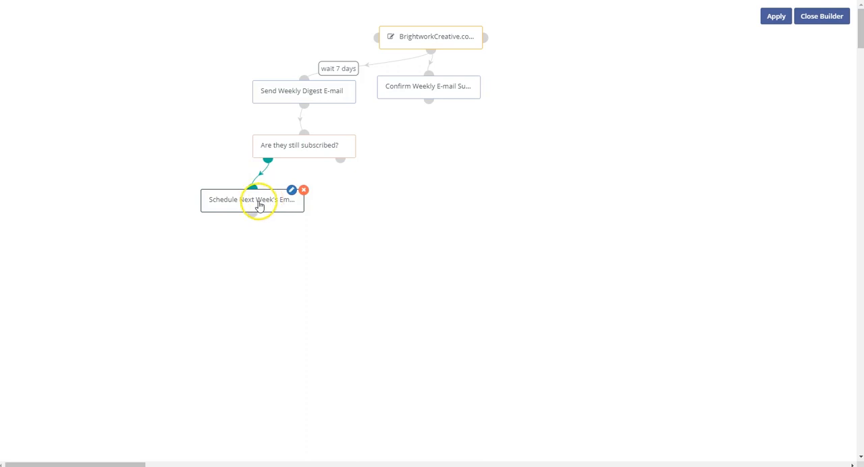
mouse_move(412, 44)
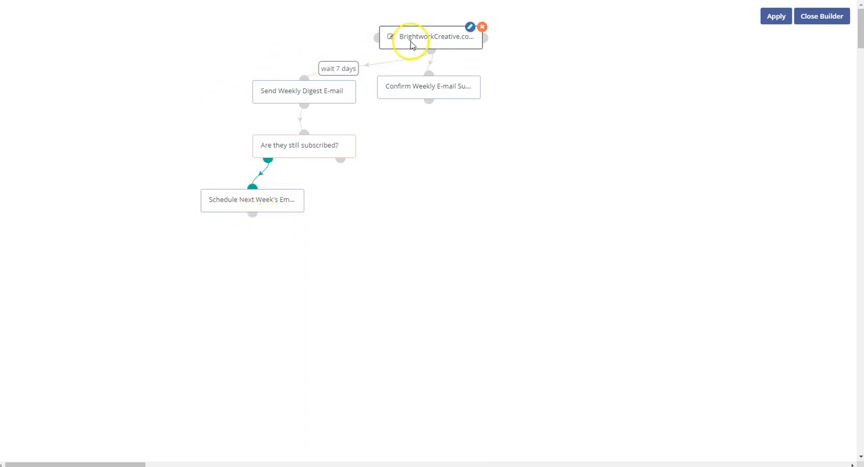
mouse_move(453, 80)
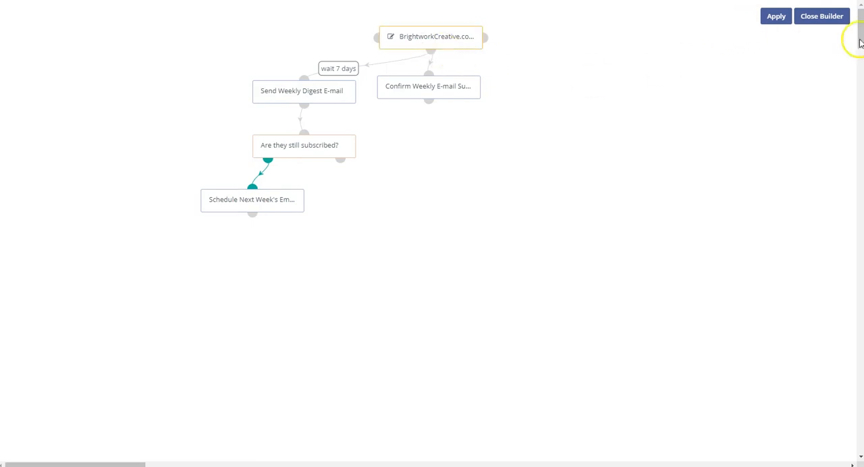
left_click(821, 15)
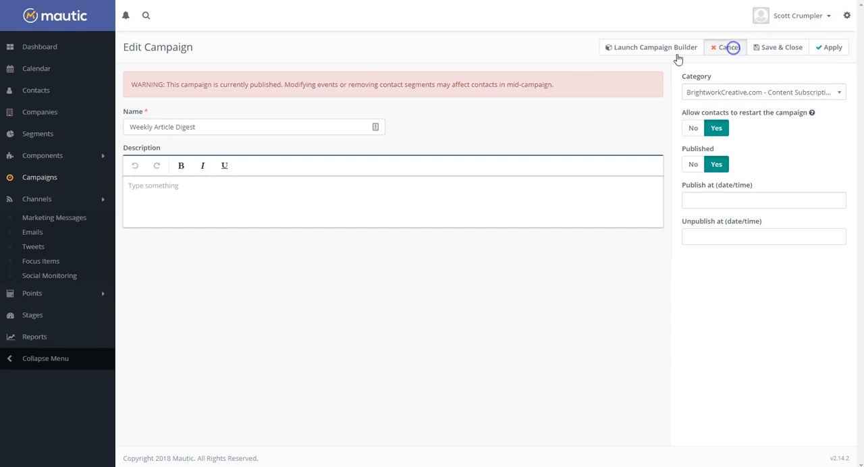
Close the Weekly Article Digest campaign builder without saving changes.
left_click(727, 48)
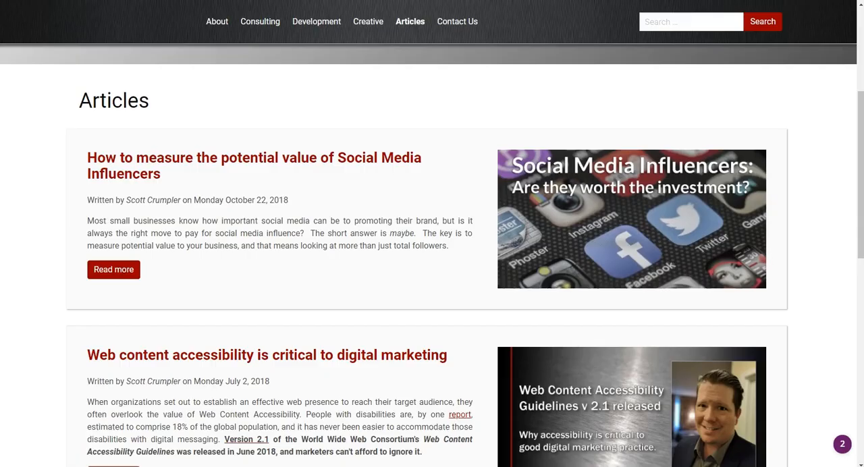
Scroll the Articles page down to the Get Weekly Updates signup form.
scroll("down", 3)
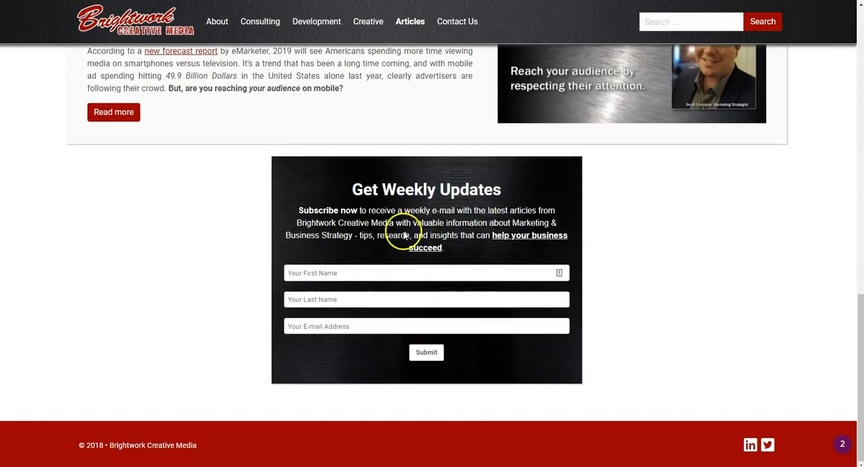
mouse_move(497, 296)
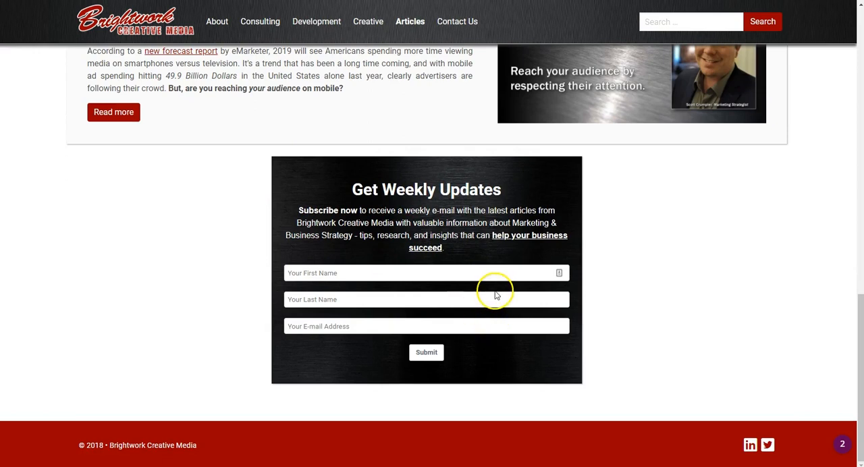
mouse_move(485, 319)
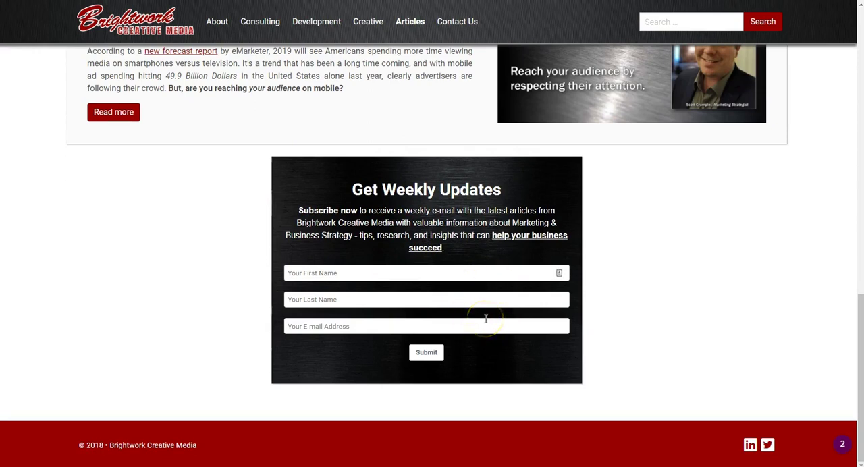
mouse_move(508, 317)
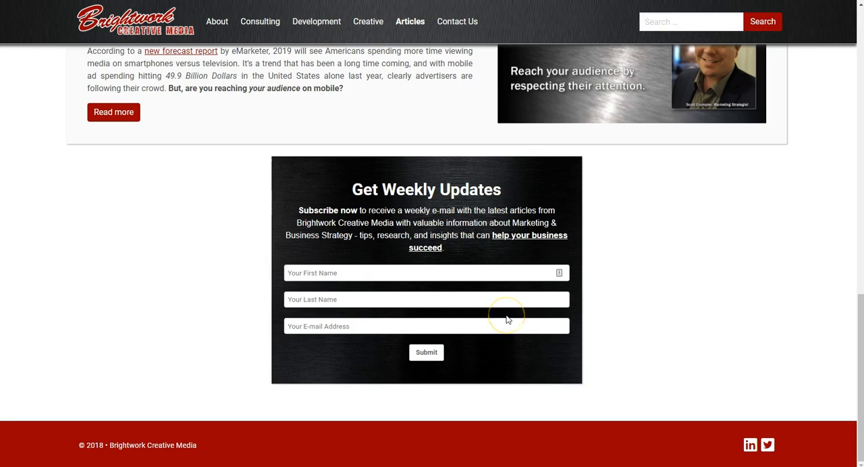
mouse_move(491, 257)
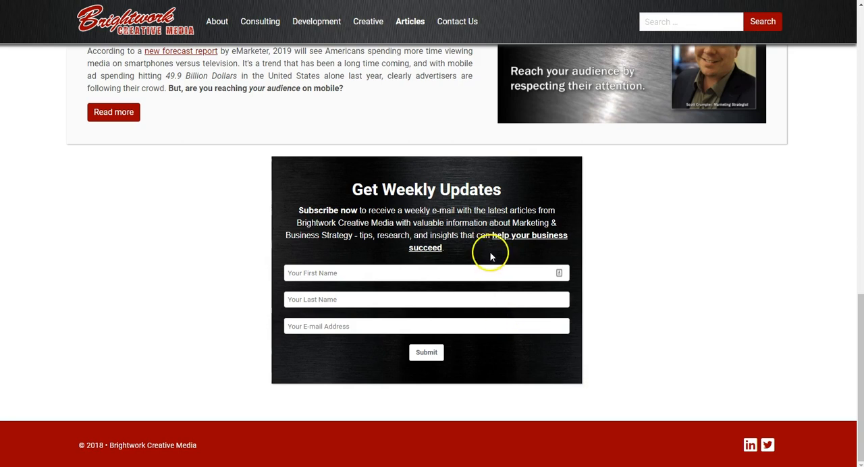
mouse_move(483, 229)
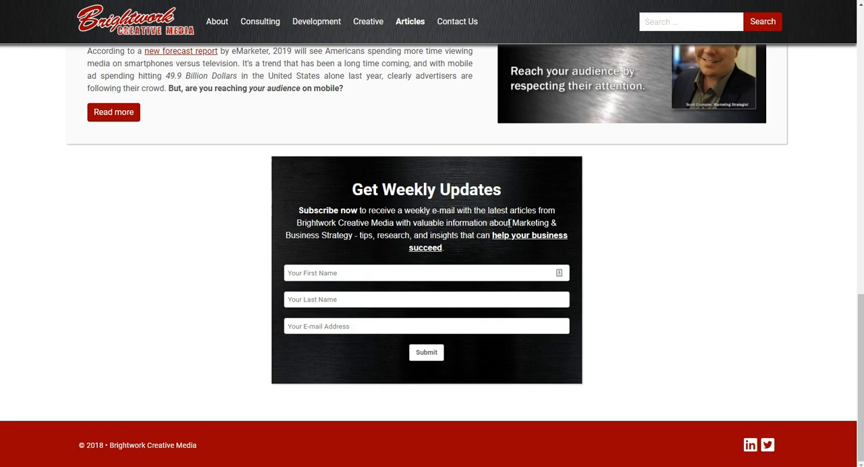
mouse_move(500, 166)
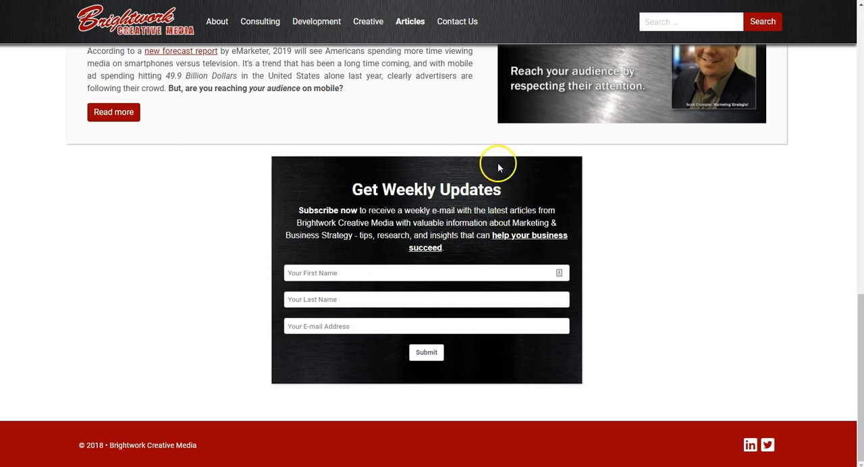
mouse_move(389, 166)
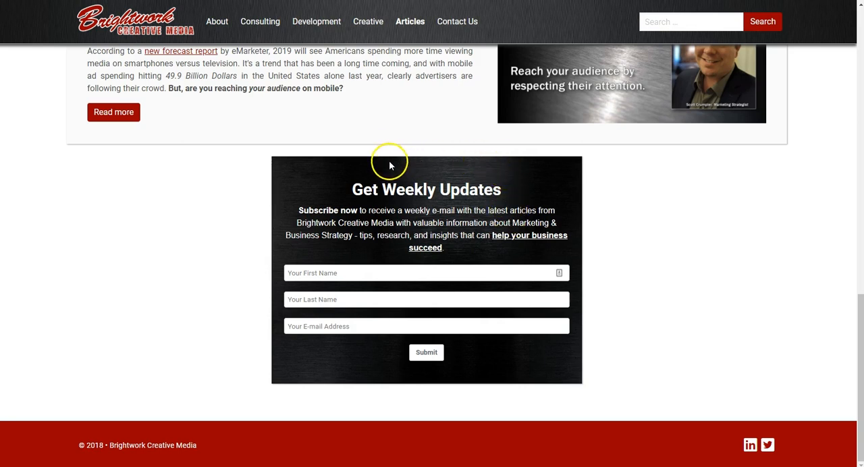
mouse_move(389, 172)
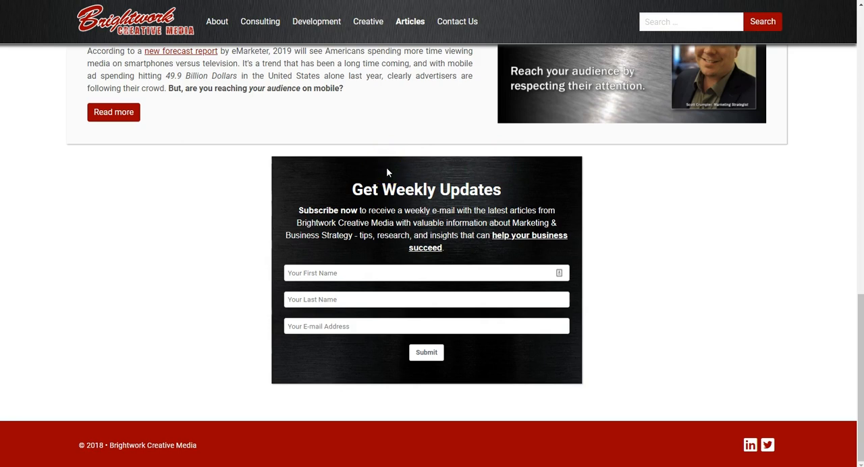